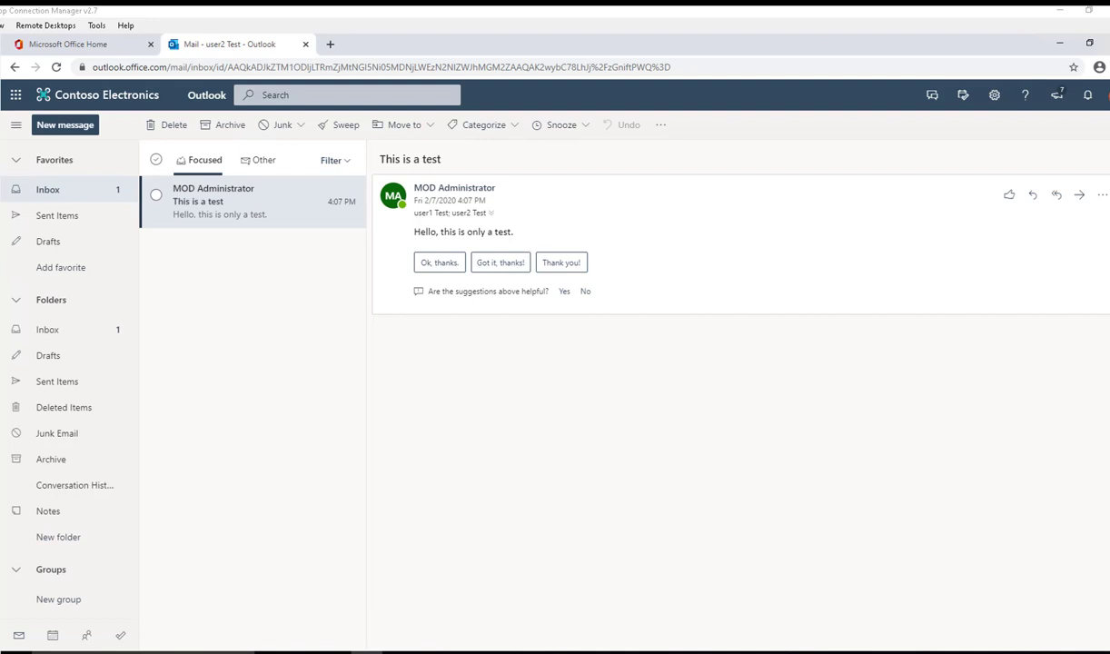
{"action": "mouse_move", "coordinate": [536, 418]}
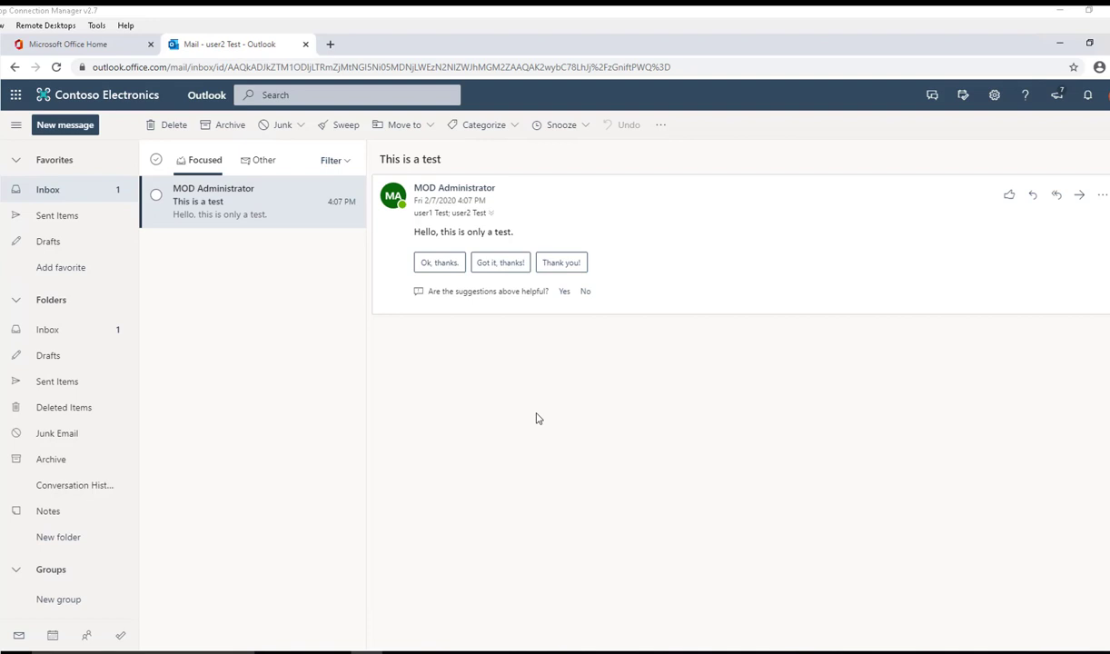
{"action": "mouse_move", "coordinate": [509, 409]}
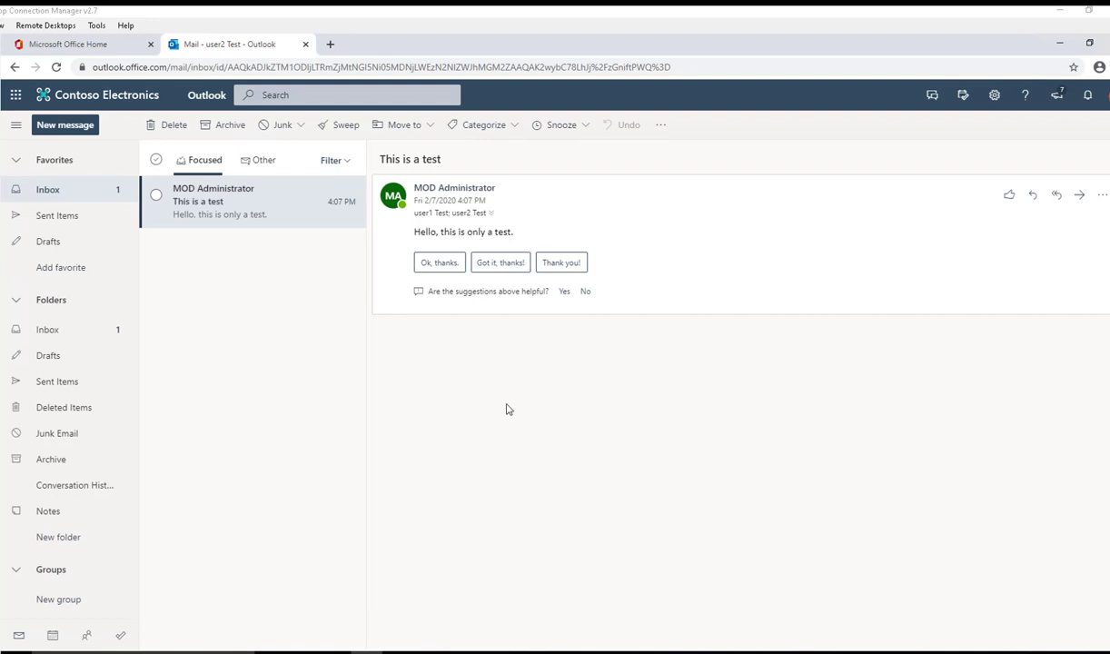
{"action": "mouse_move", "coordinate": [140, 229]}
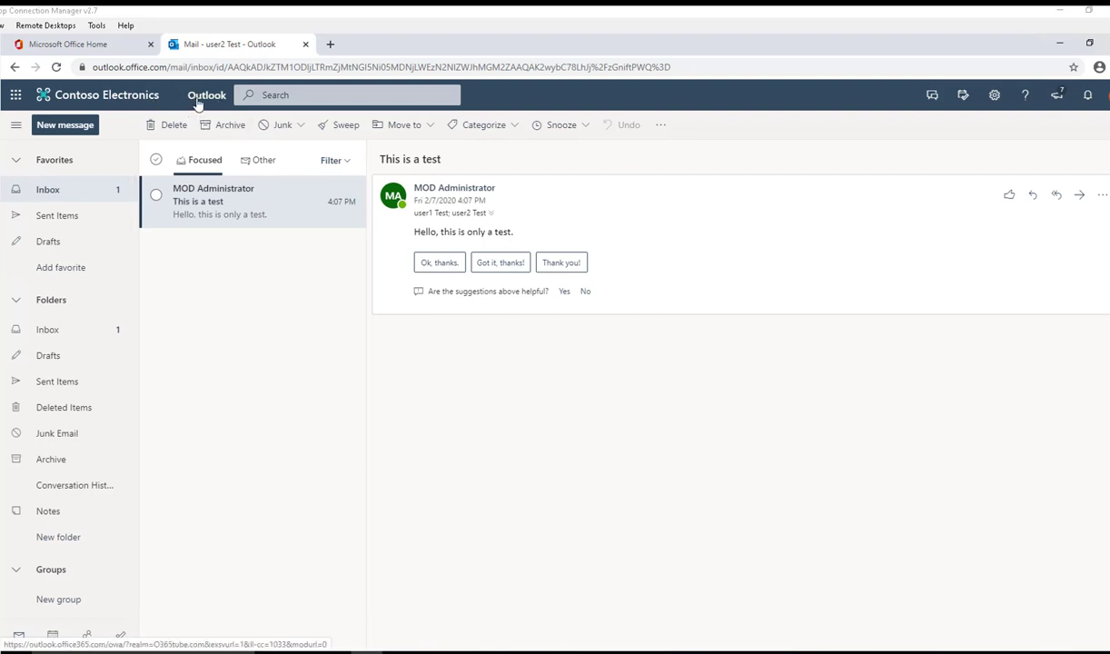
{"action": "mouse_move", "coordinate": [70, 189]}
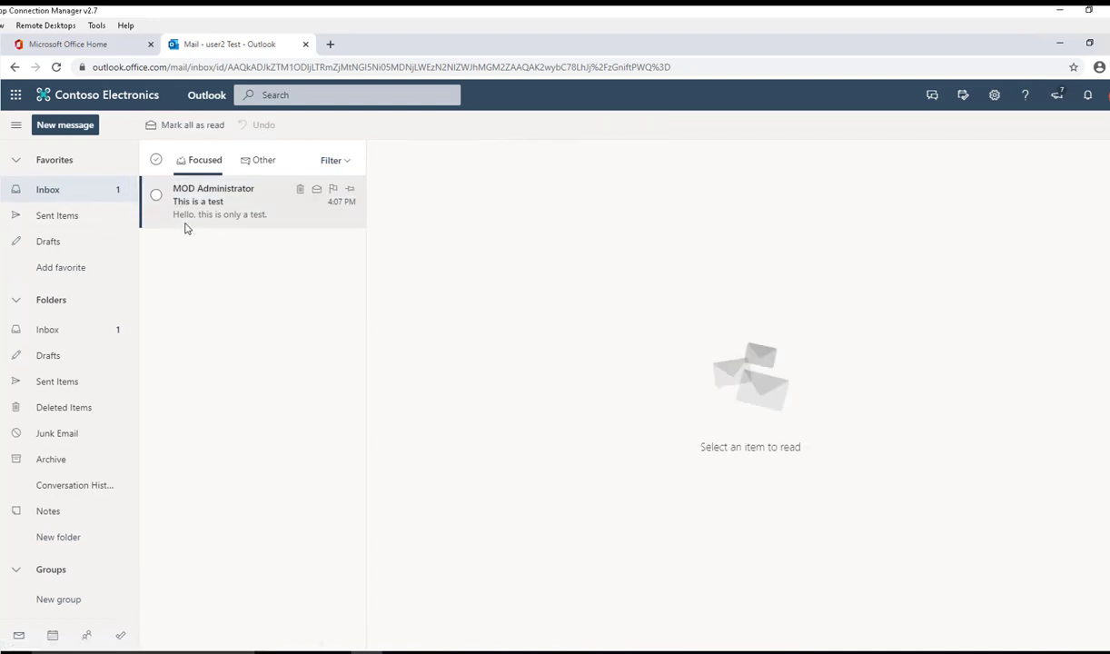
{"action": "mouse_move", "coordinate": [135, 467]}
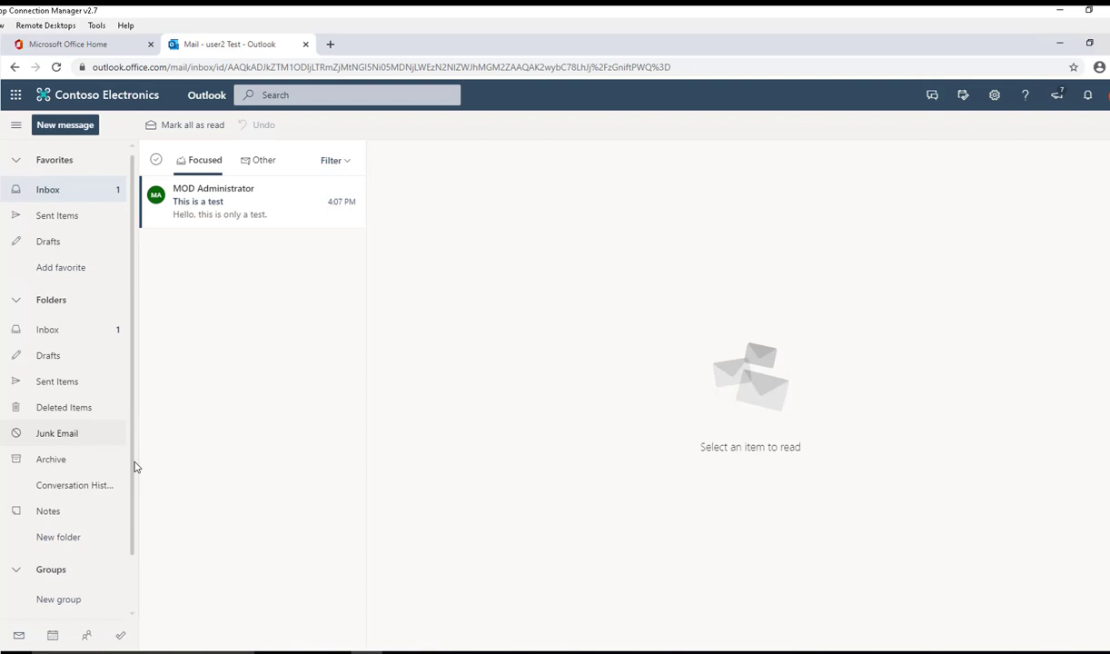
{"action": "mouse_move", "coordinate": [40, 577]}
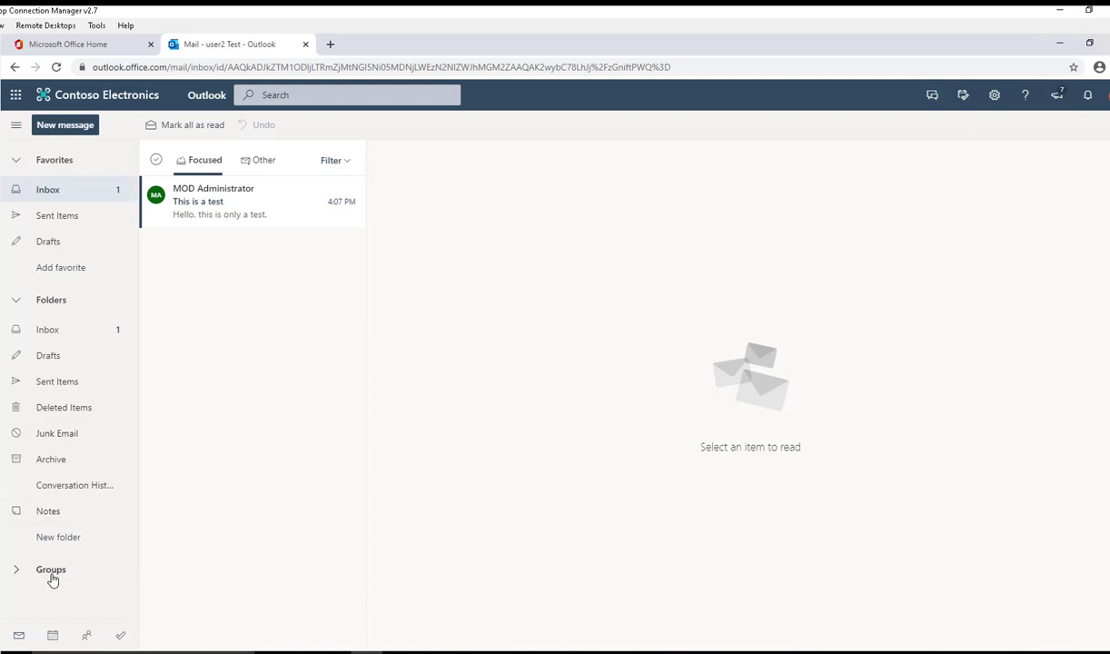
- Expand the Groups section to show new, discover and manage group options
{"action": "left_click", "coordinate": [51, 570]}
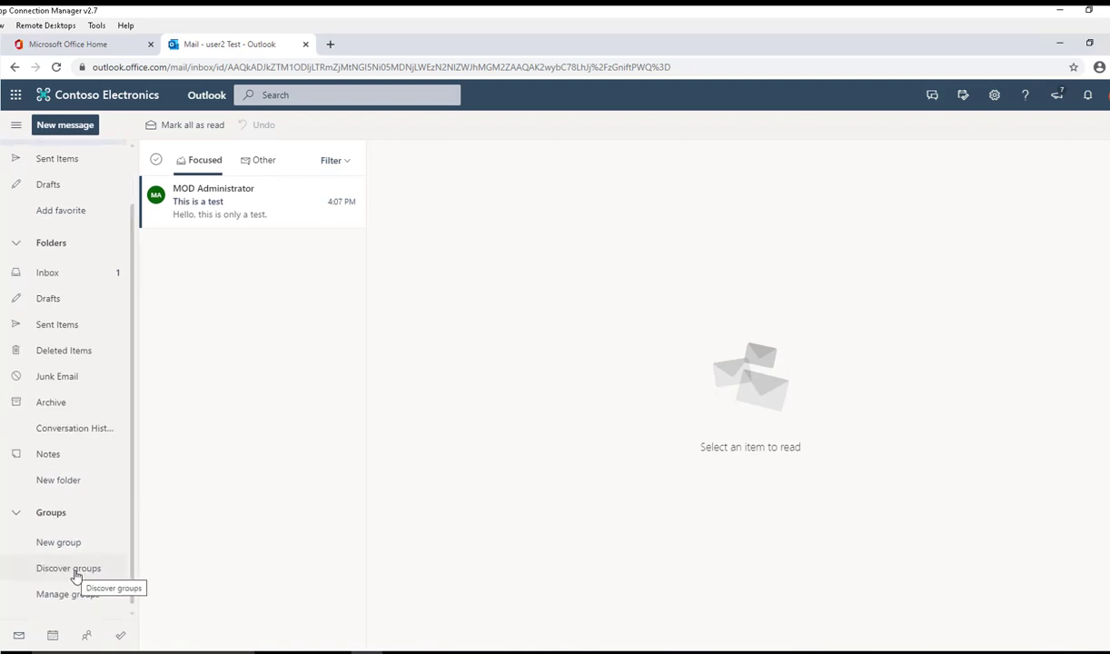
{"action": "mouse_move", "coordinate": [67, 593]}
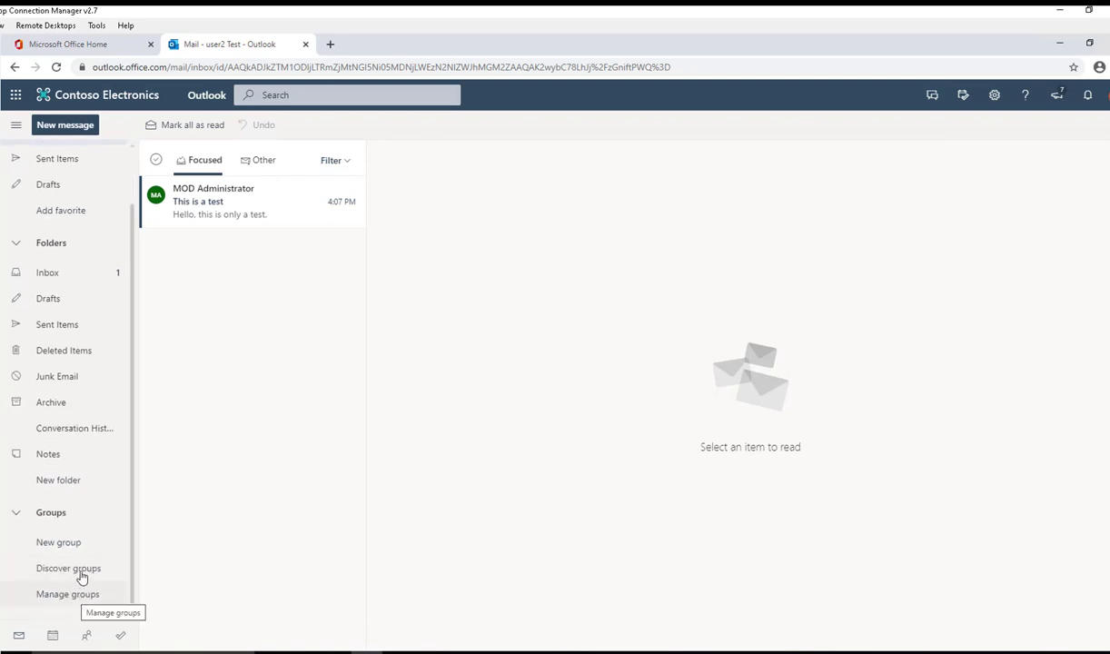
{"action": "mouse_move", "coordinate": [58, 542]}
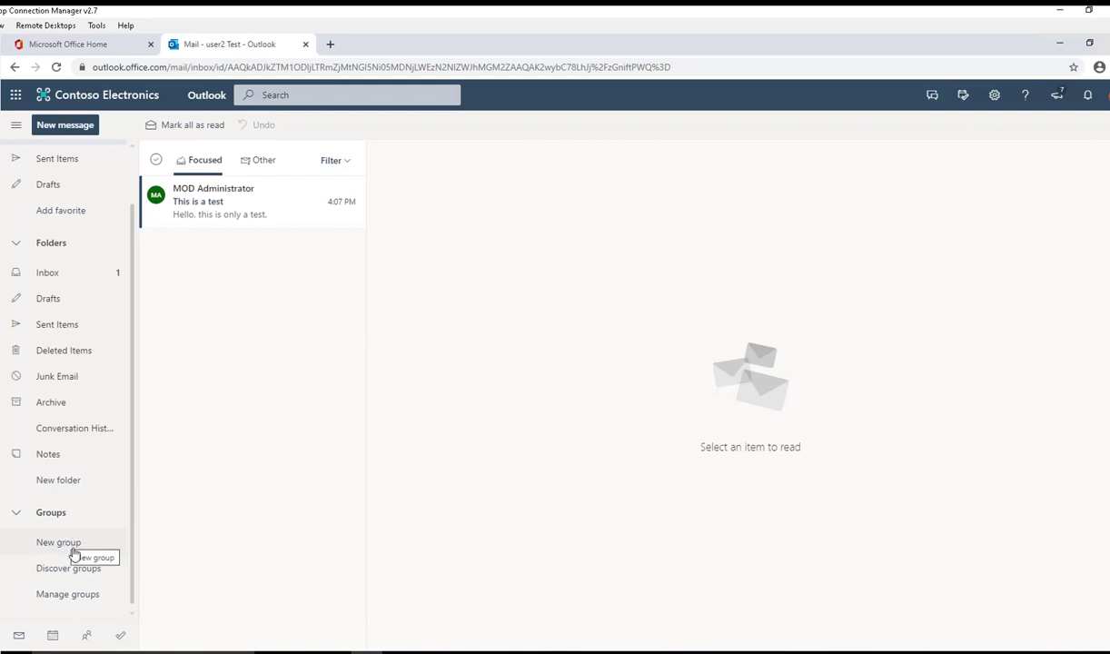
{"action": "mouse_move", "coordinate": [64, 549]}
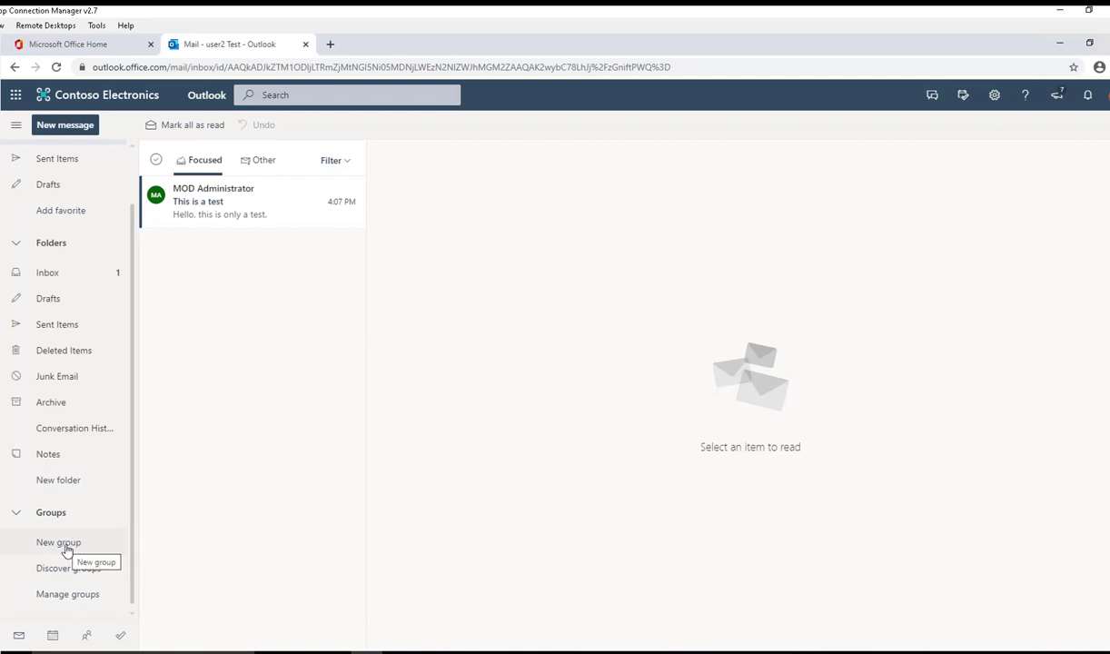
- Begin a new group and name it IT Department, keeping the suggested itdepartment alias
{"action": "left_click", "coordinate": [58, 542]}
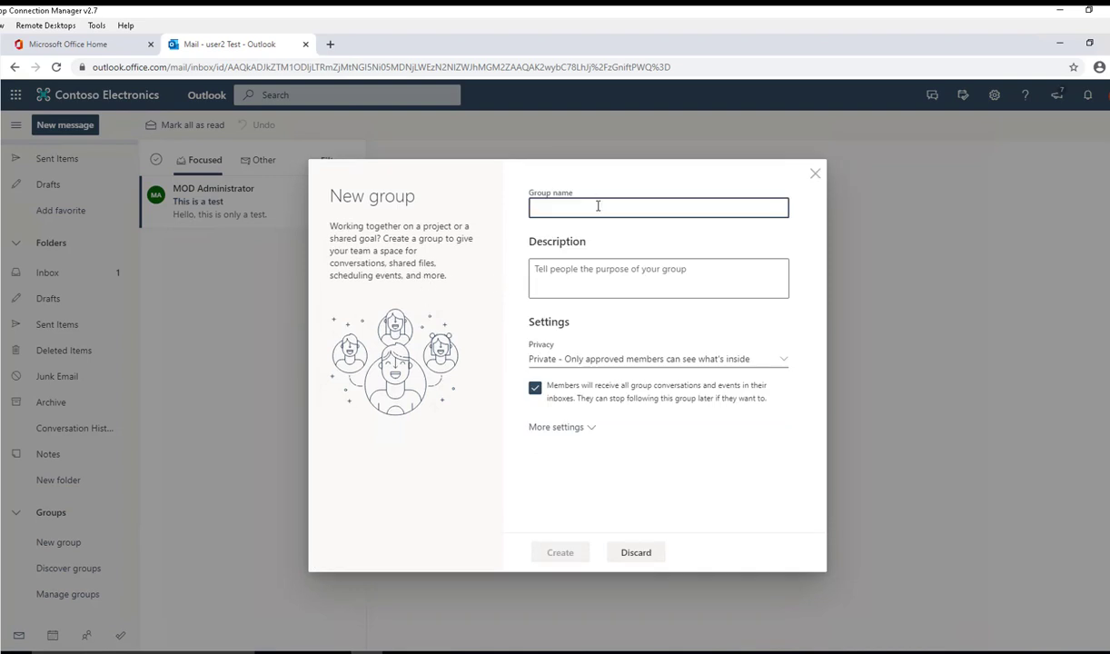
{"action": "type", "text": "IT Department"}
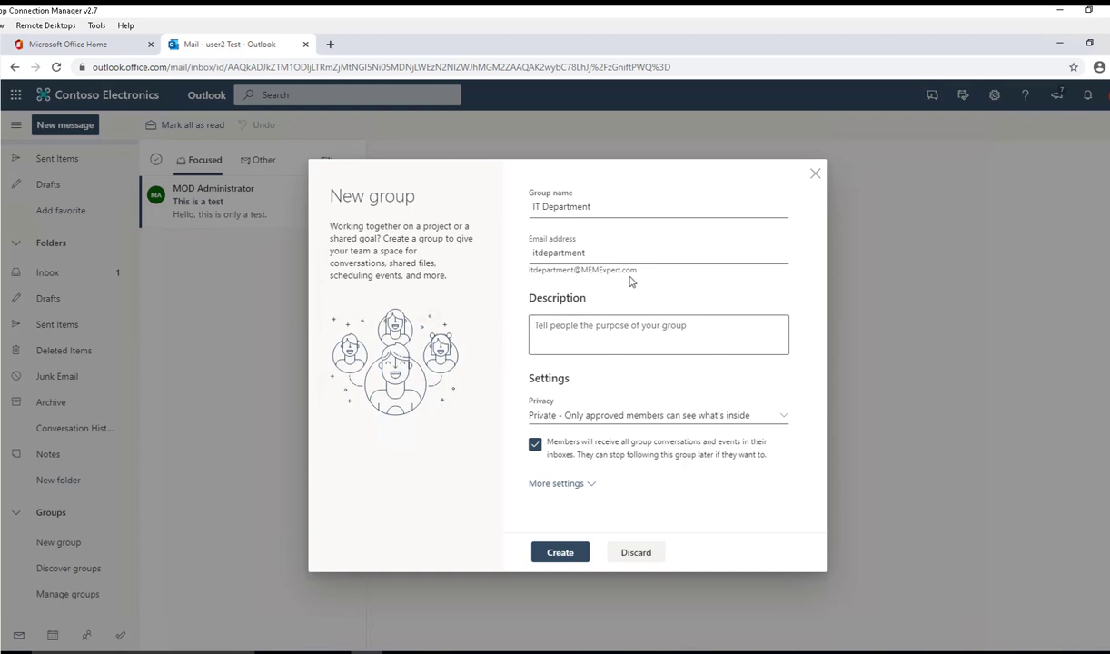
{"action": "mouse_move", "coordinate": [647, 280]}
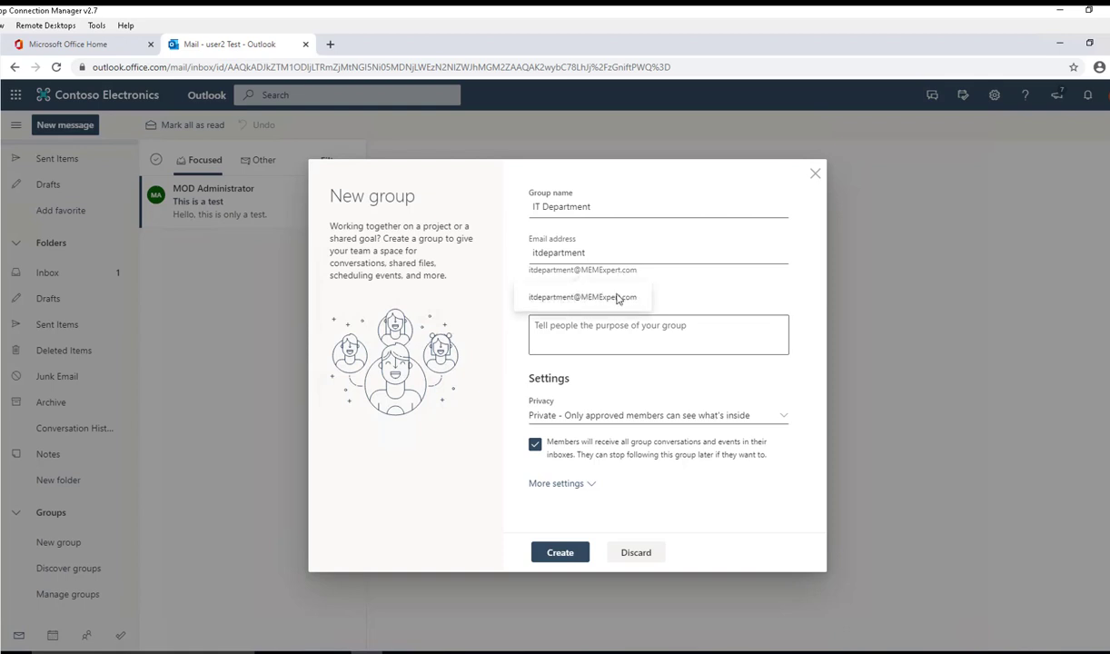
- Enter 'Group for IT people' as the group description
{"action": "left_click", "coordinate": [658, 335]}
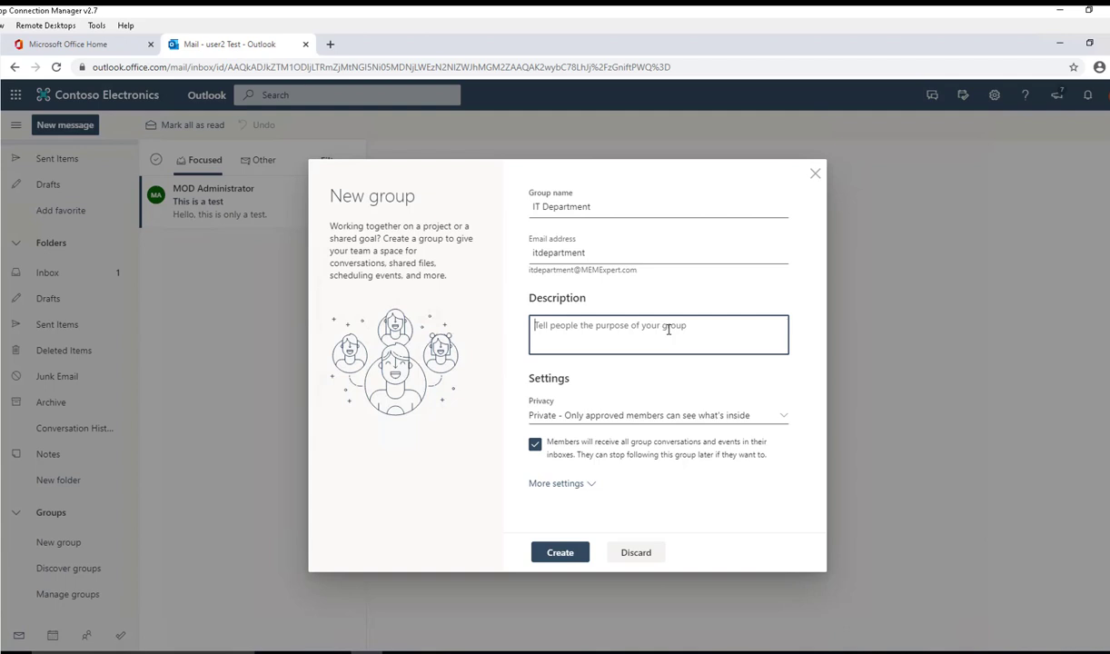
{"action": "type", "text": "Group"}
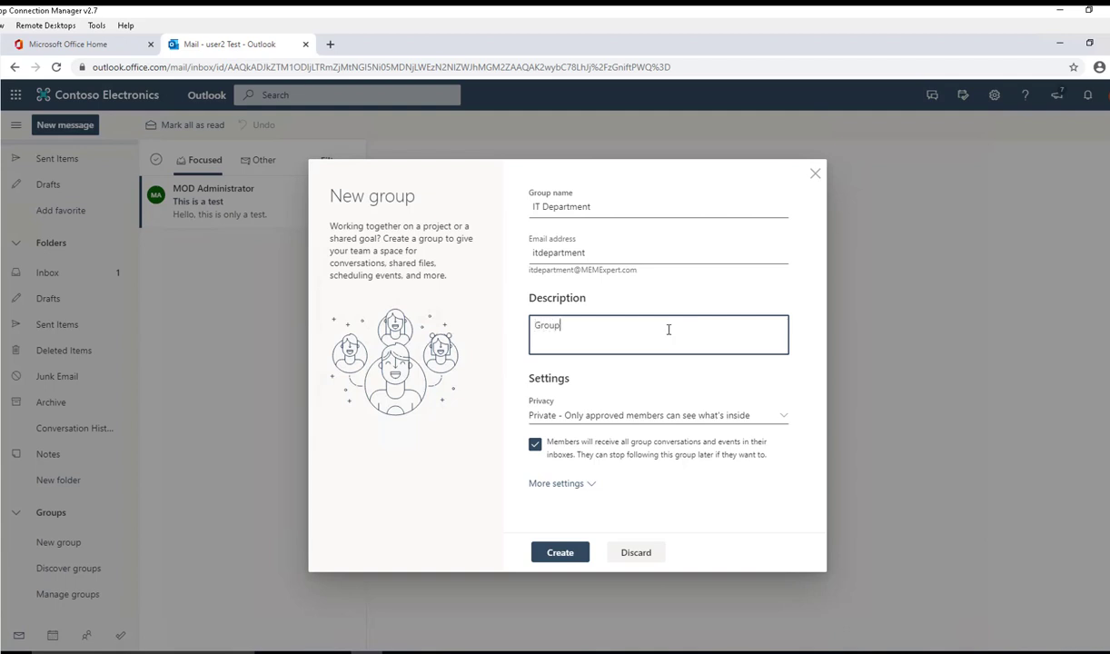
{"action": "type", "text": "for IT"}
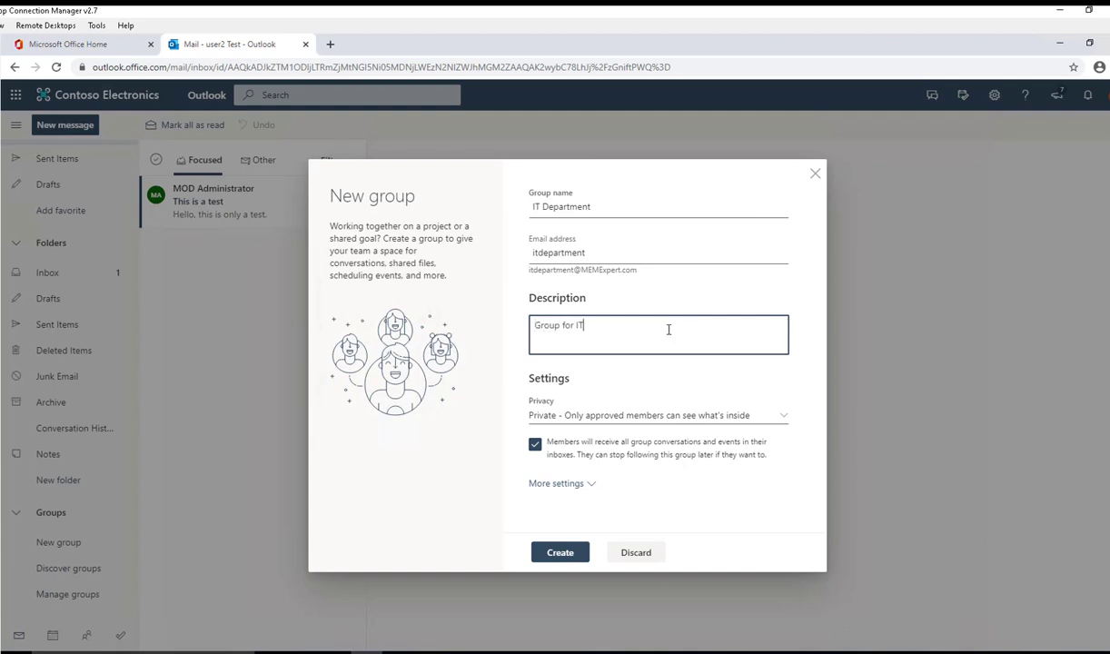
{"action": "type", "text": "people"}
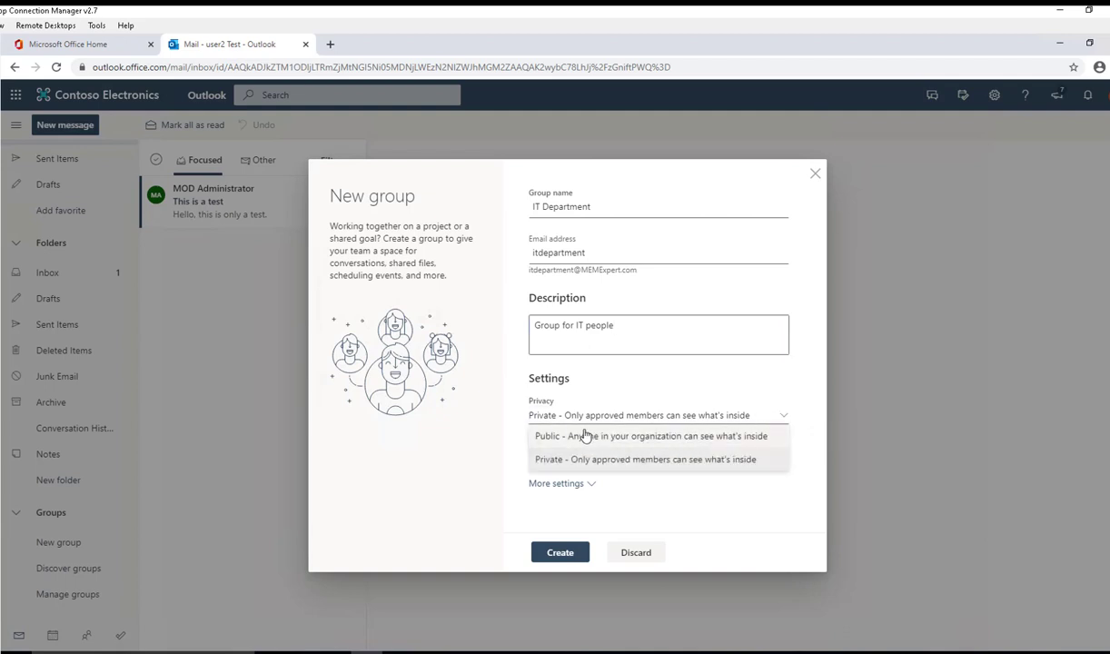
{"action": "mouse_move", "coordinate": [546, 463]}
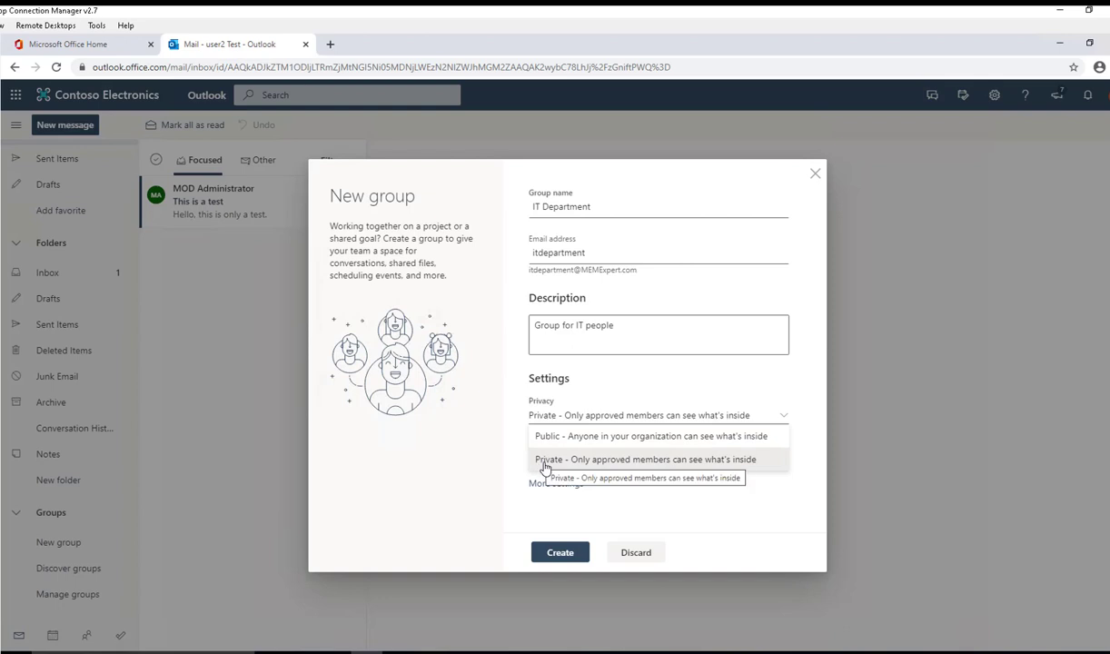
{"action": "mouse_move", "coordinate": [509, 480]}
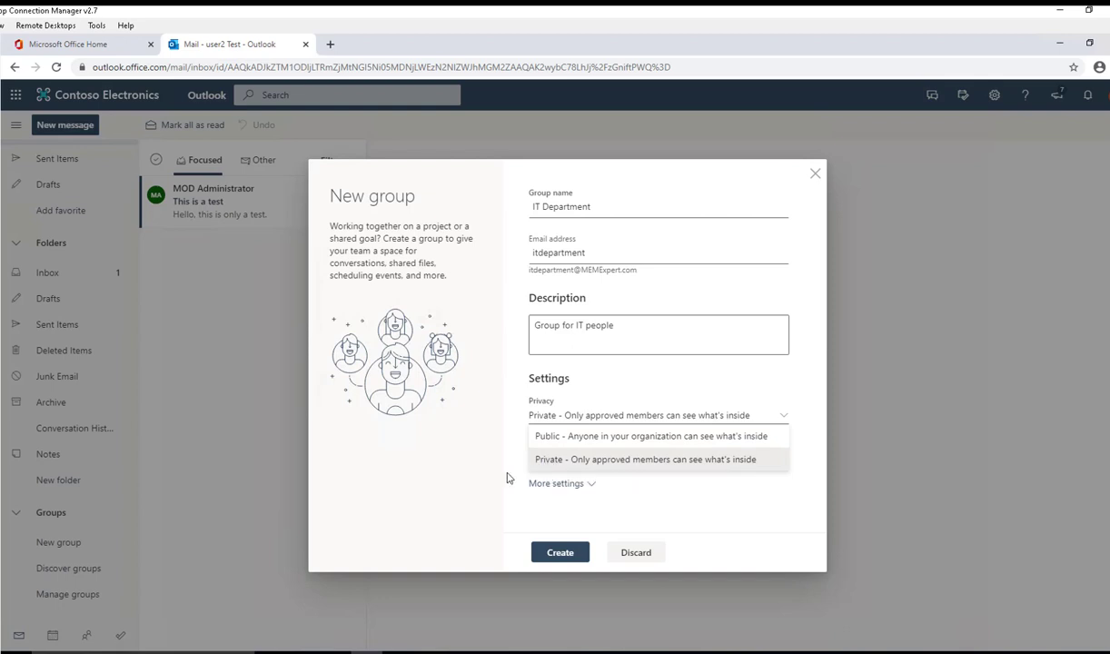
{"action": "mouse_move", "coordinate": [556, 436]}
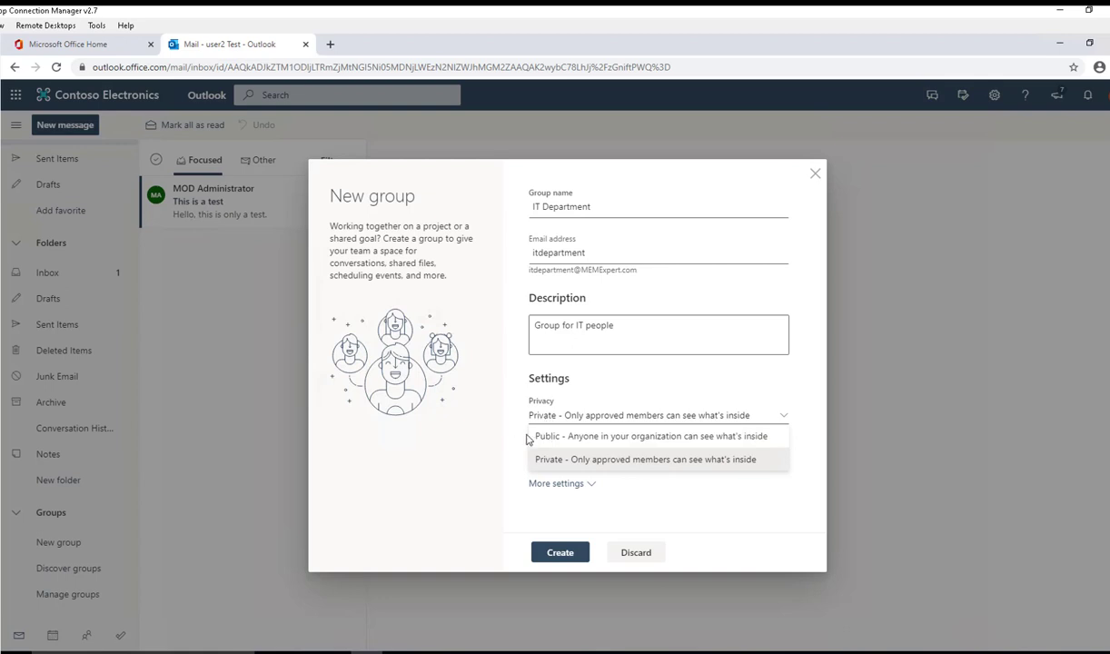
{"action": "mouse_move", "coordinate": [465, 421]}
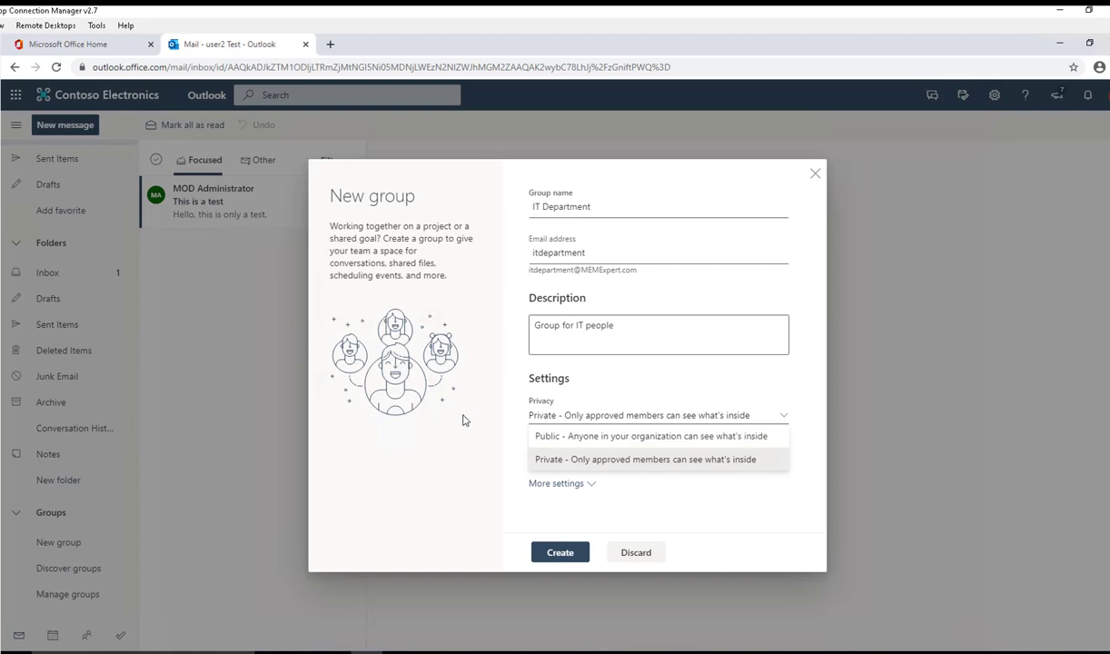
{"action": "mouse_move", "coordinate": [505, 454]}
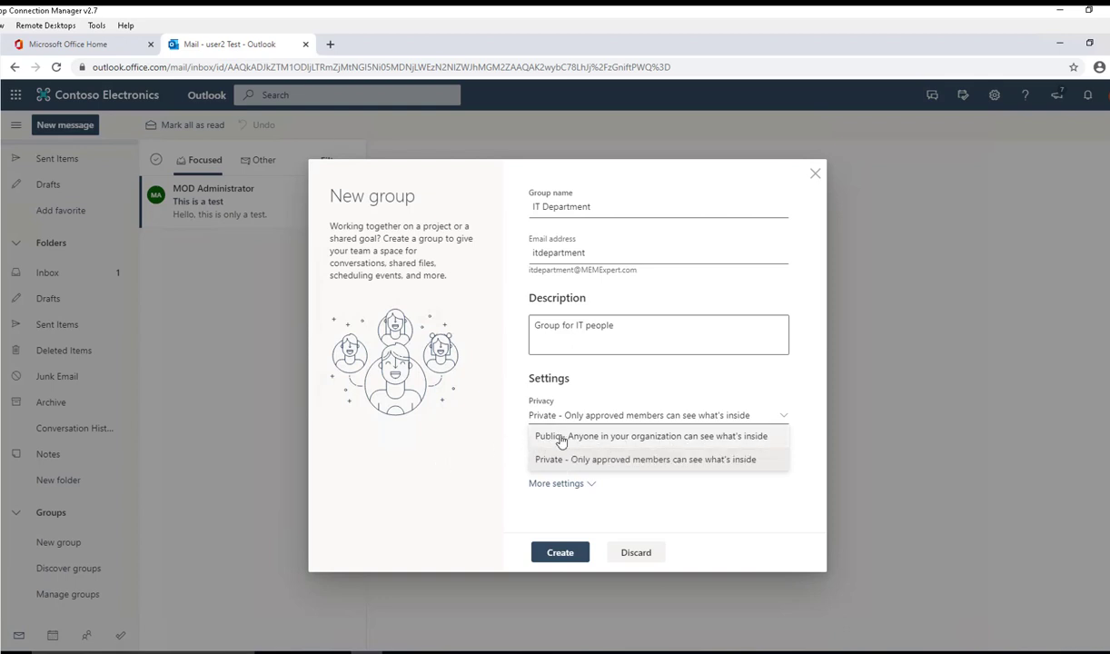
{"action": "mouse_move", "coordinate": [559, 436]}
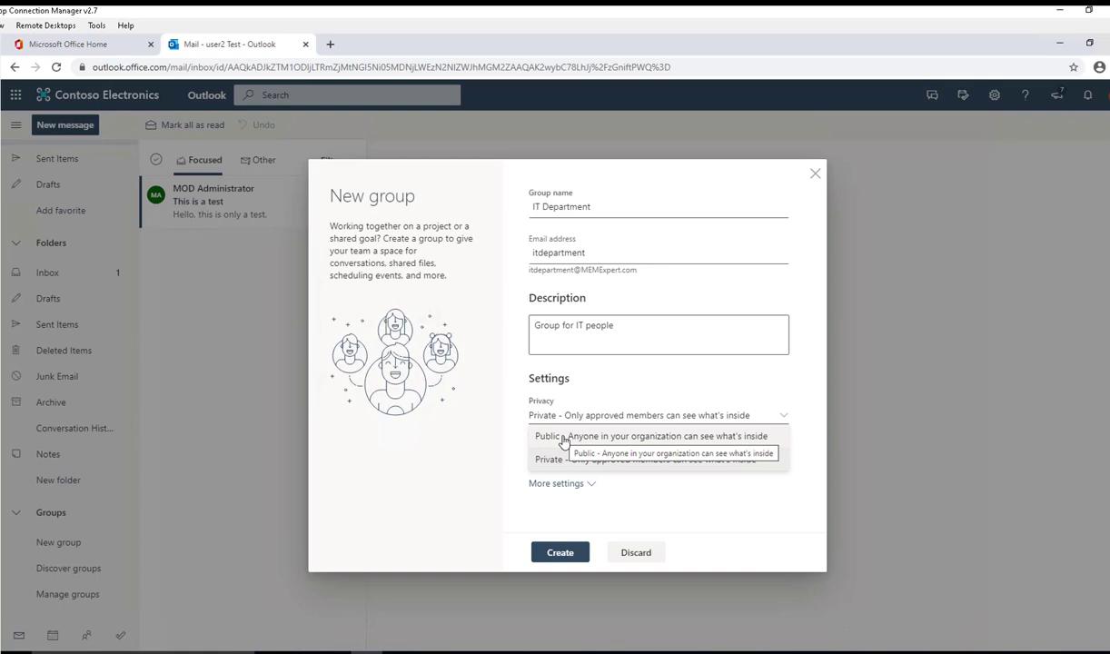
{"action": "mouse_move", "coordinate": [556, 445]}
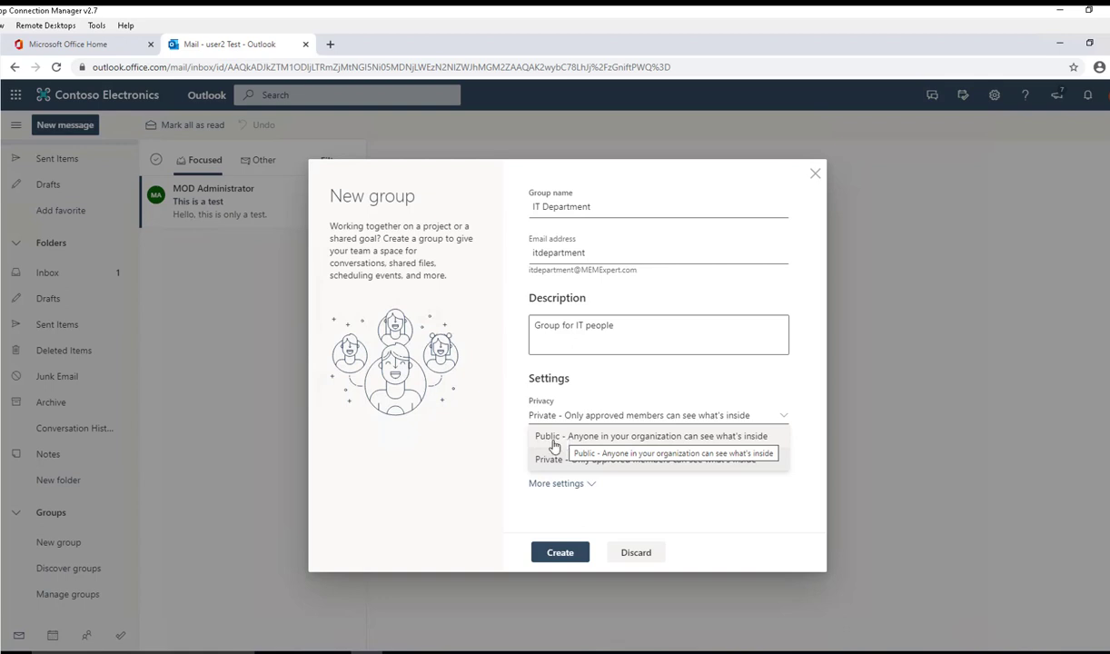
- Leave the group's privacy set to Private
{"action": "left_click", "coordinate": [549, 457]}
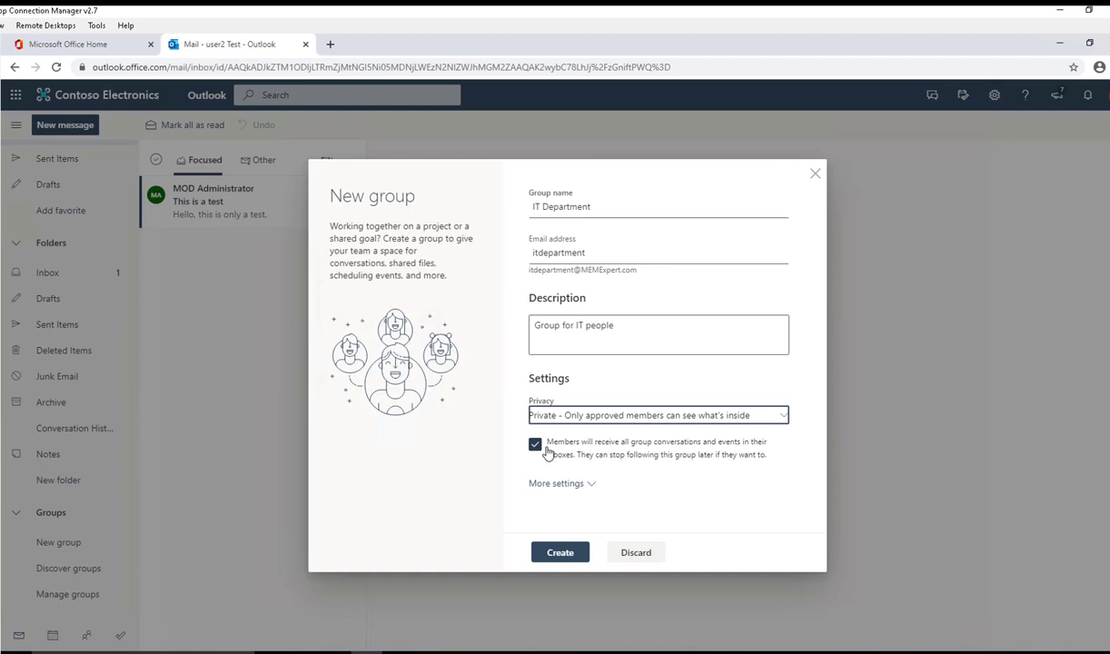
{"action": "mouse_move", "coordinate": [650, 458]}
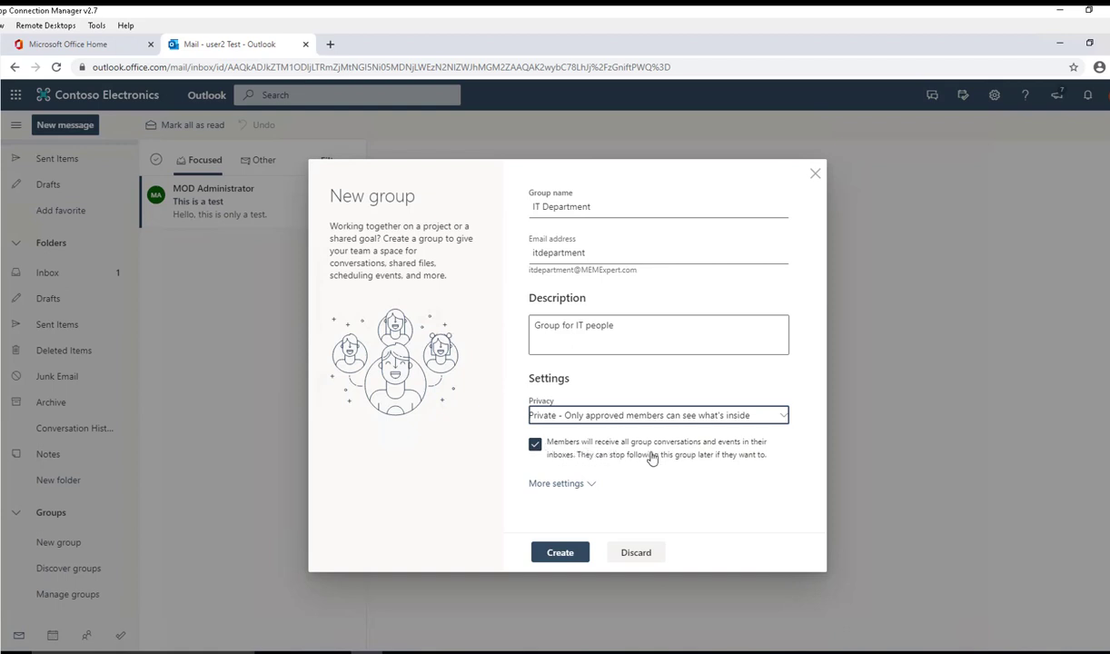
{"action": "mouse_move", "coordinate": [748, 454]}
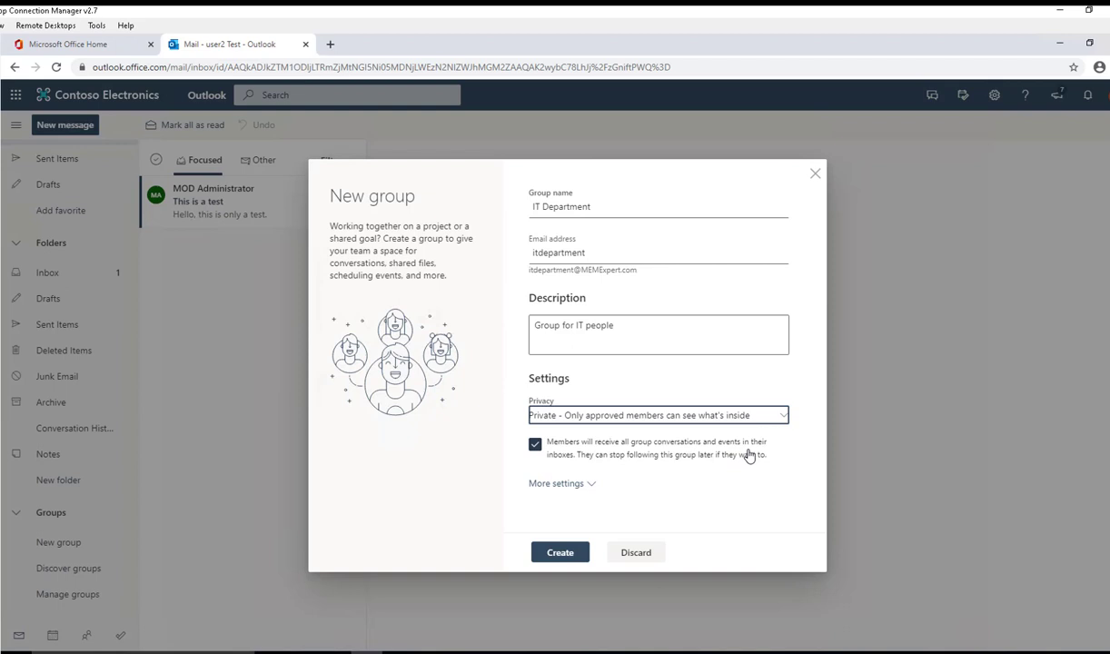
{"action": "mouse_move", "coordinate": [536, 446]}
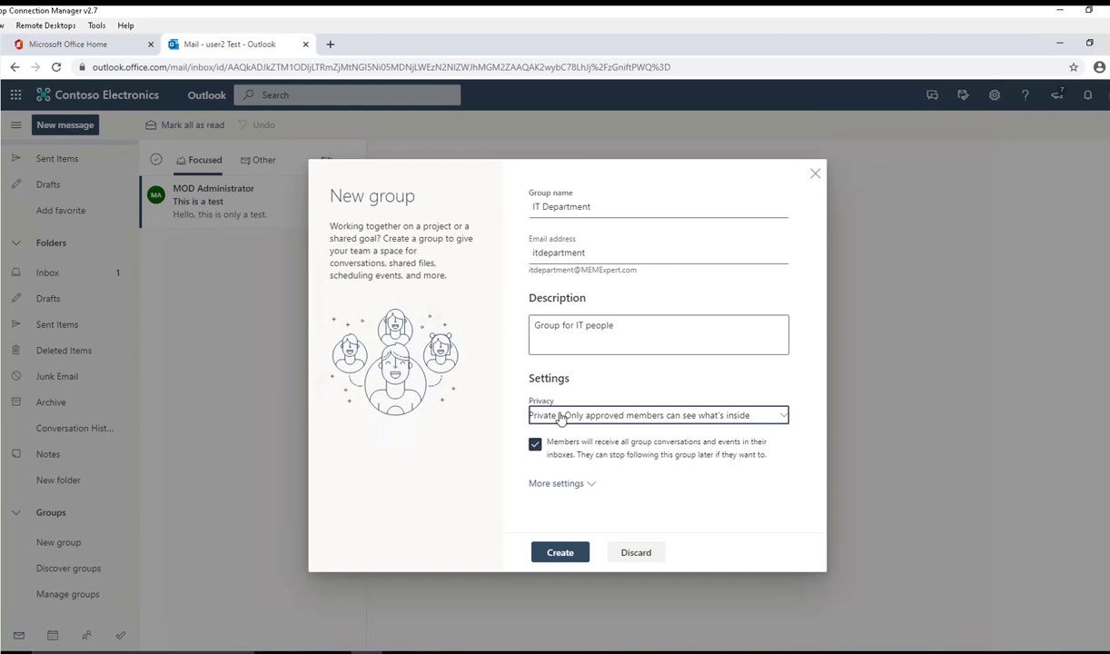
{"action": "mouse_move", "coordinate": [560, 458]}
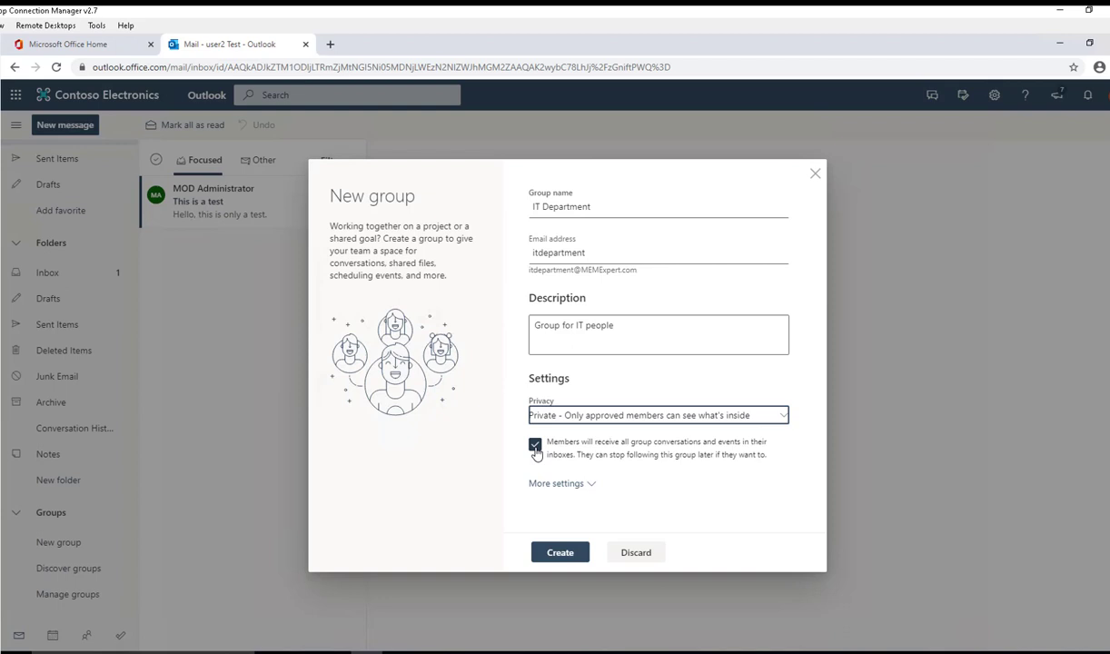
- Turn off inbox delivery of group conversations, check the language setting, and create the group
{"action": "left_click", "coordinate": [534, 444]}
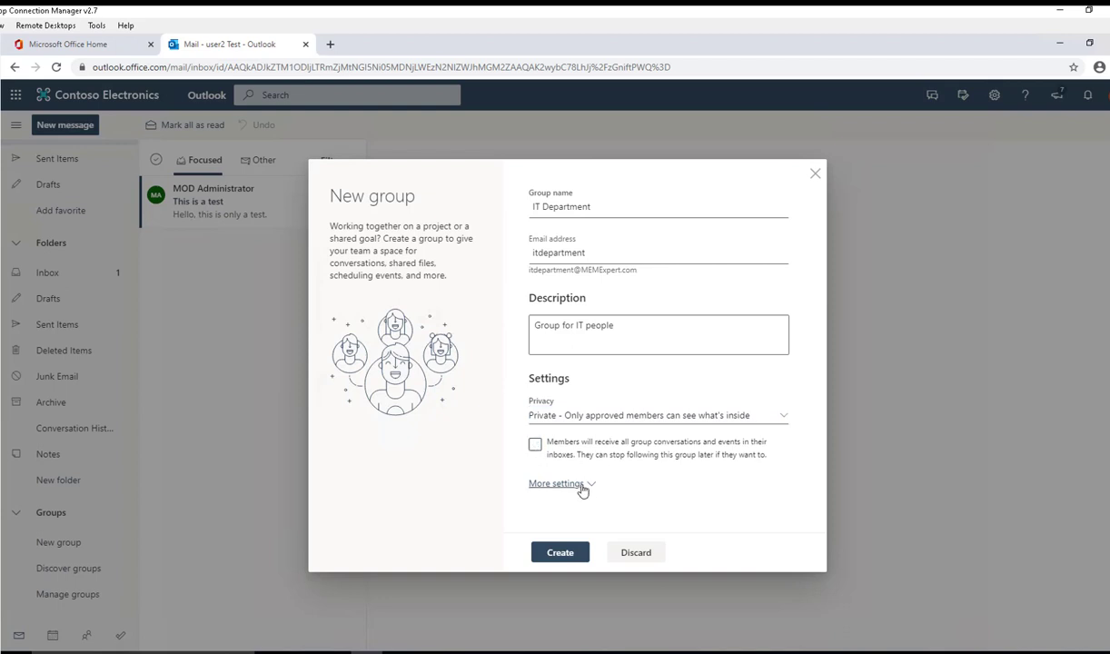
{"action": "left_click", "coordinate": [556, 483]}
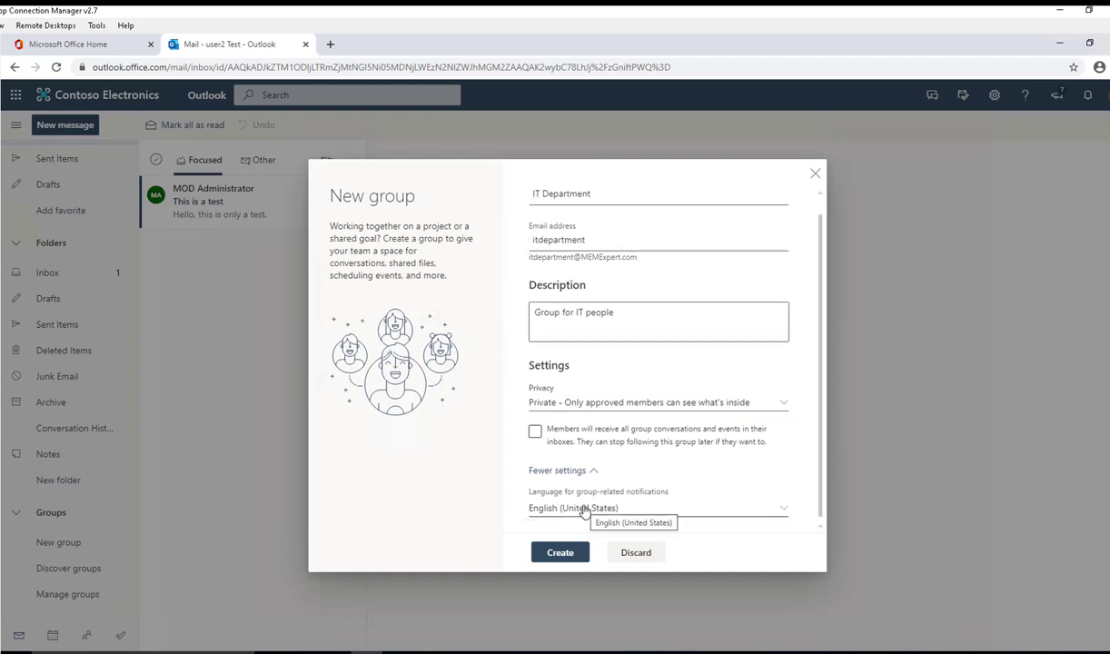
{"action": "left_click", "coordinate": [658, 509]}
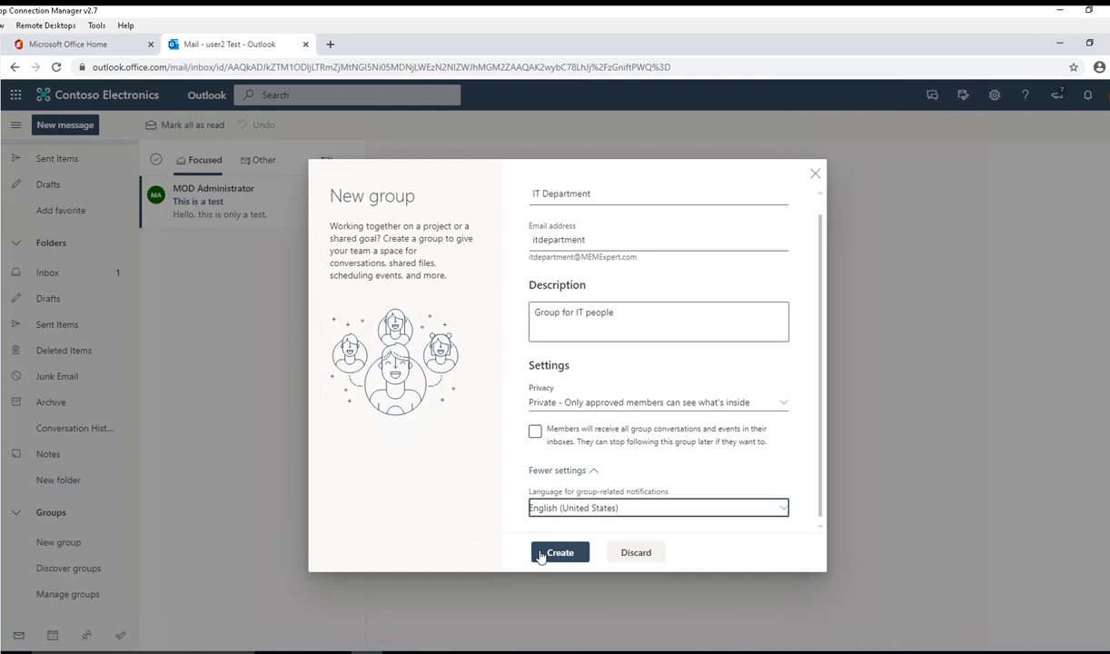
{"action": "mouse_move", "coordinate": [580, 552]}
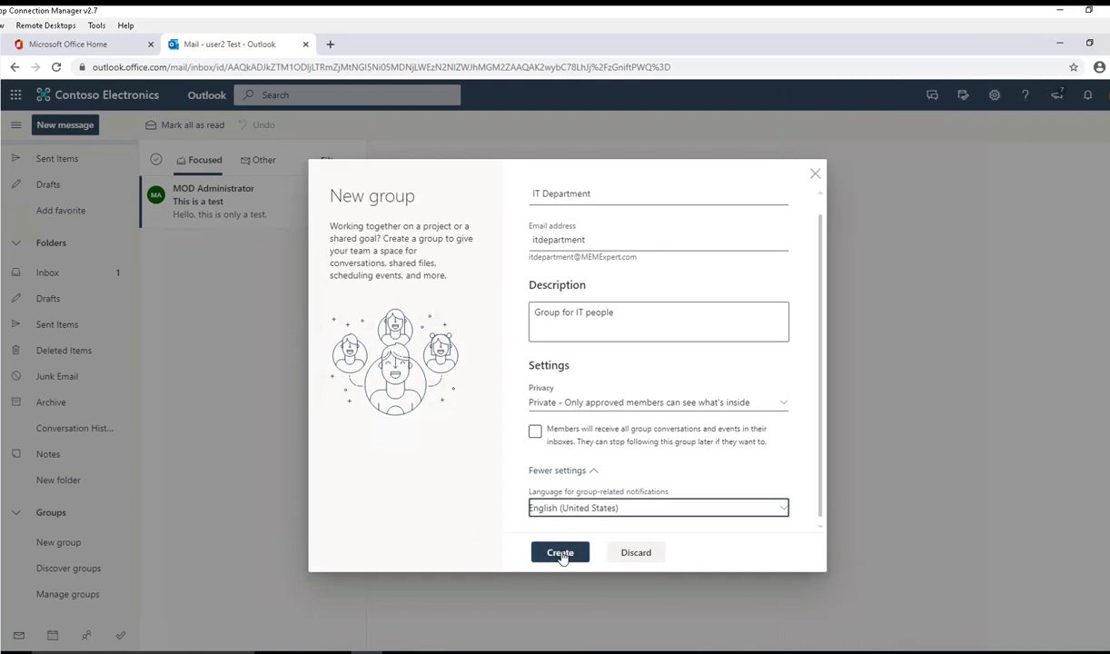
{"action": "left_click", "coordinate": [559, 552]}
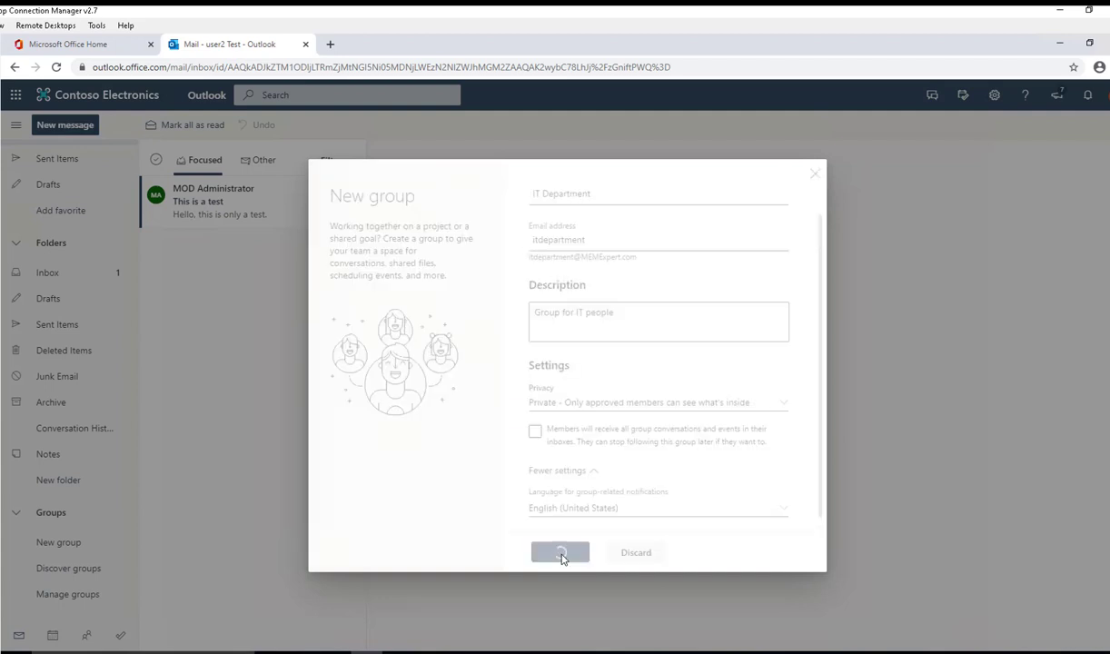
{"action": "left_click", "coordinate": [560, 553]}
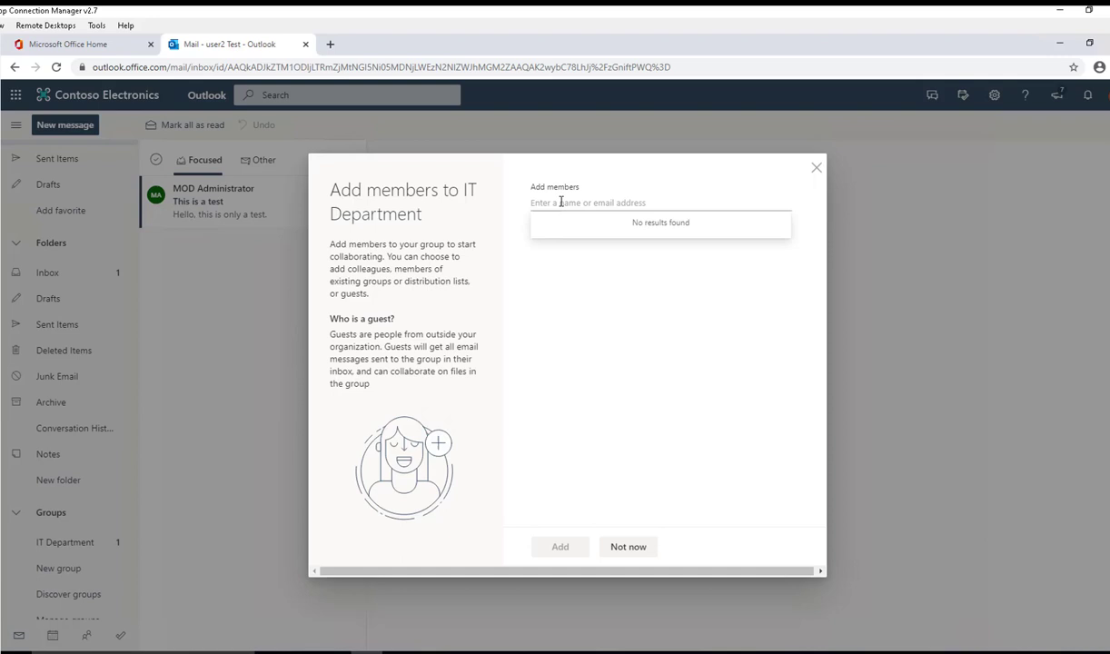
{"action": "mouse_move", "coordinate": [603, 192]}
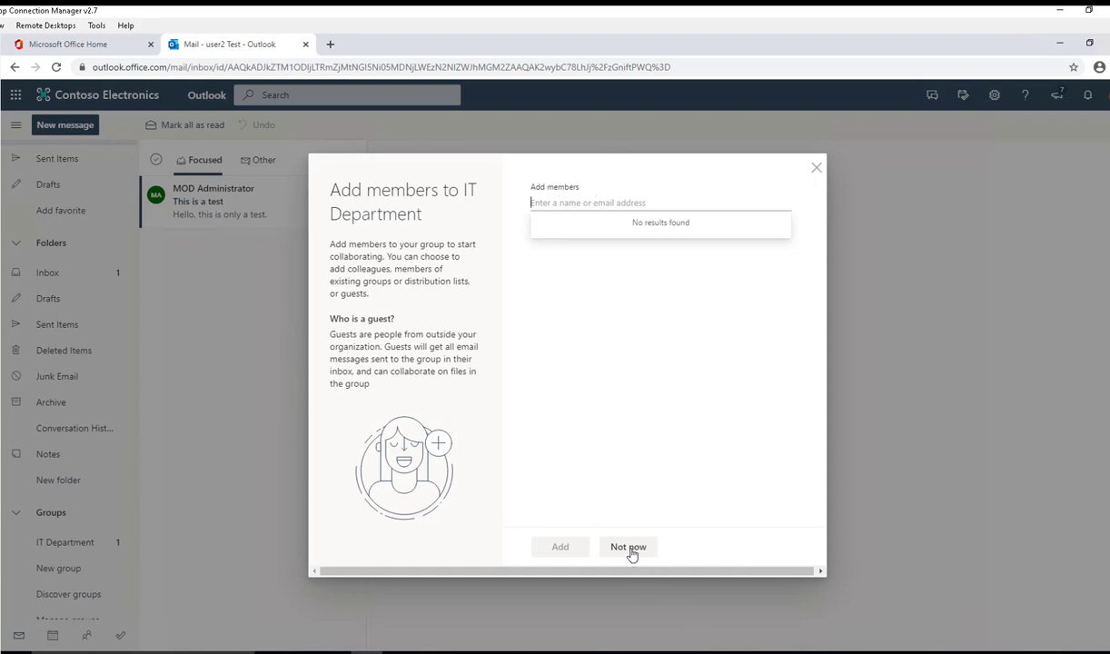
- Choose Not now for adding members and go to the IT Department group mailbox
{"action": "left_click", "coordinate": [627, 547]}
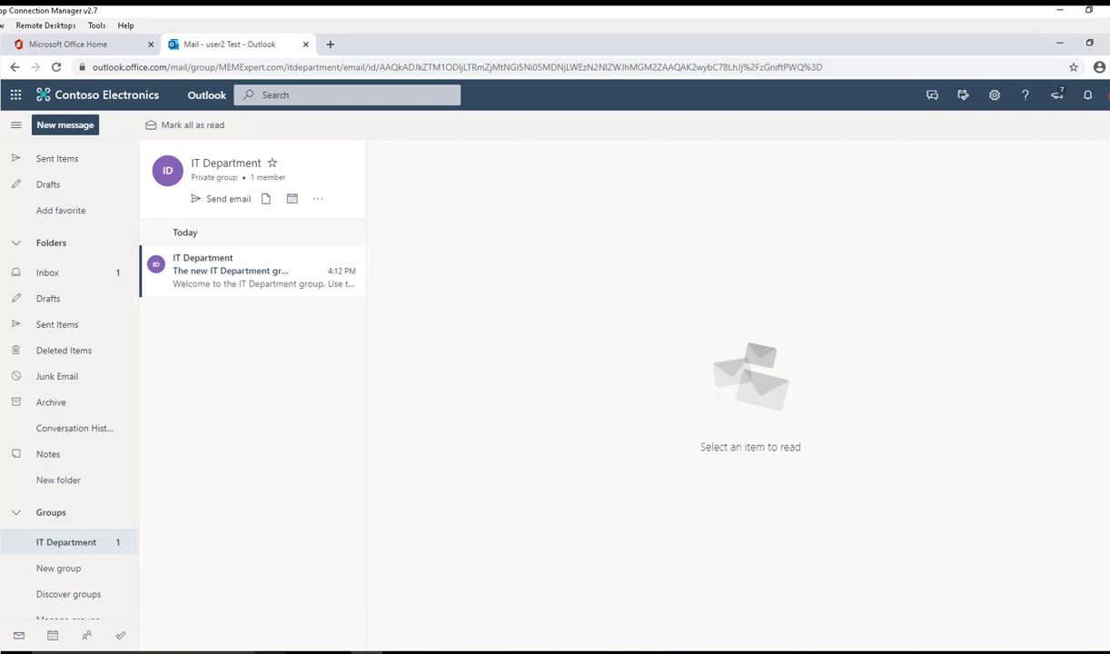
{"action": "left_click", "coordinate": [48, 247]}
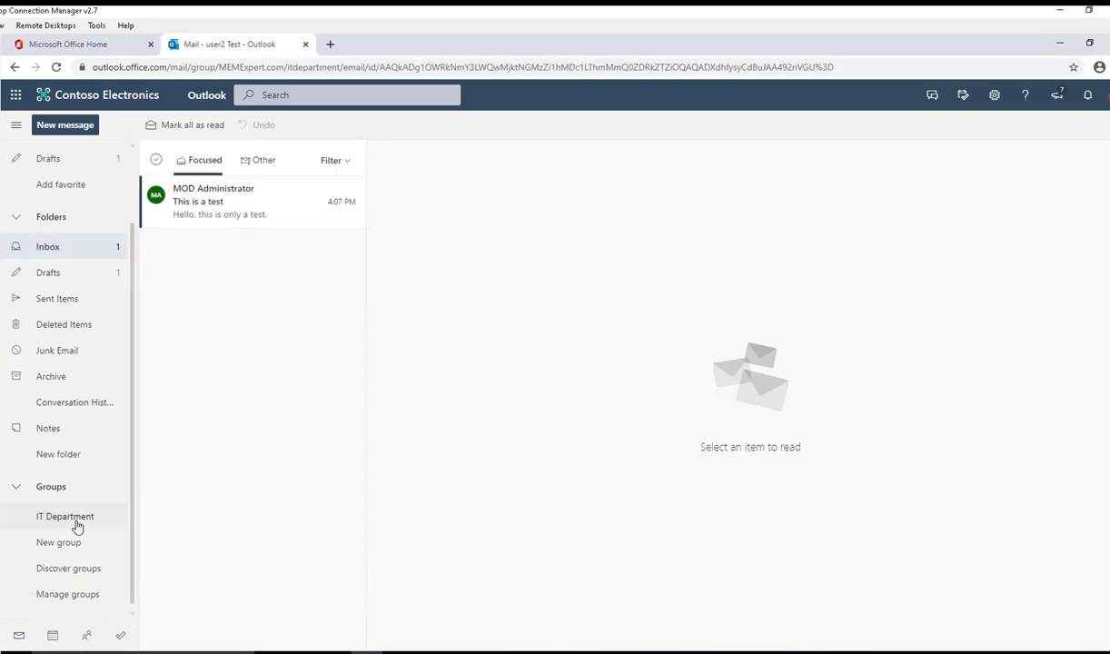
{"action": "left_click", "coordinate": [65, 516]}
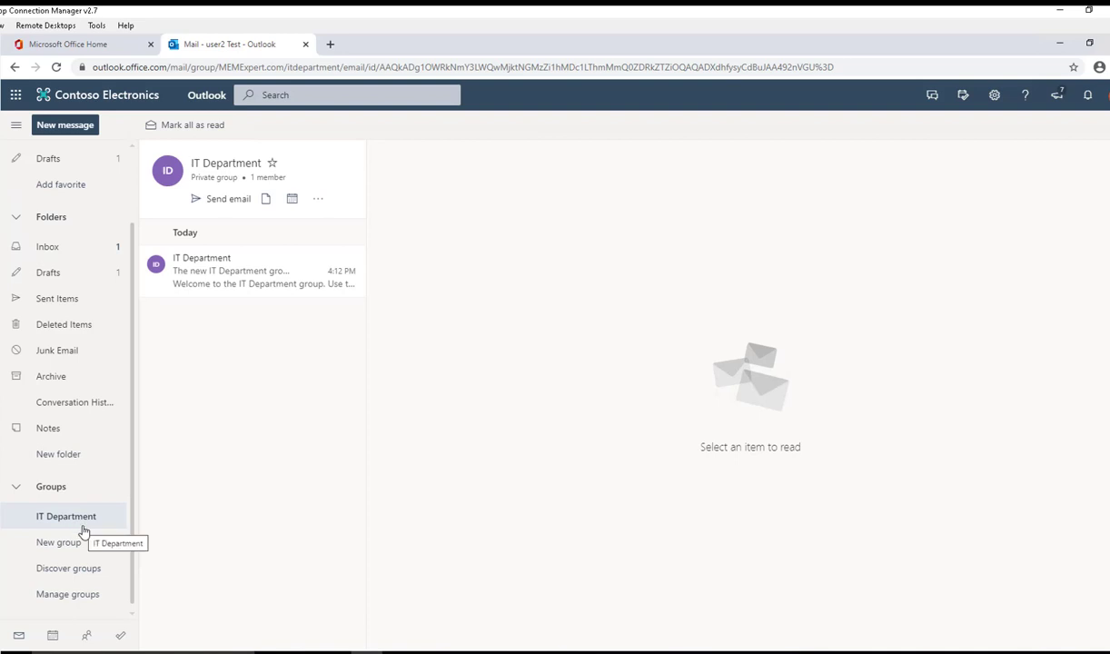
{"action": "mouse_move", "coordinate": [196, 271]}
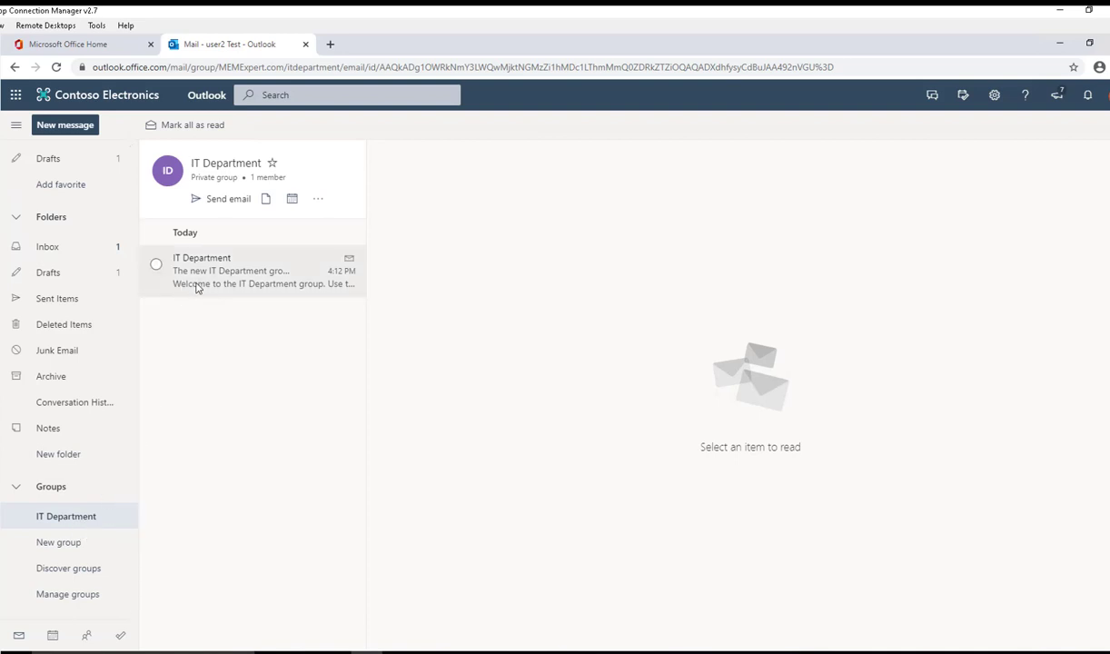
- Read the 'The new IT Department group is ready' welcome message
{"action": "left_click", "coordinate": [255, 271]}
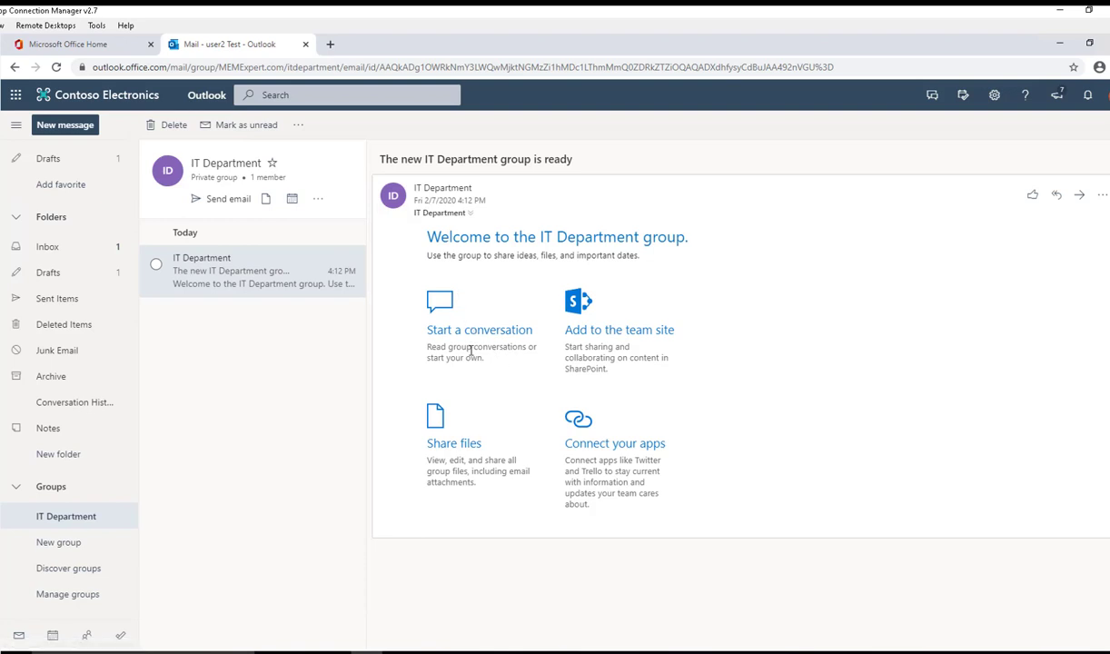
{"action": "mouse_move", "coordinate": [623, 341]}
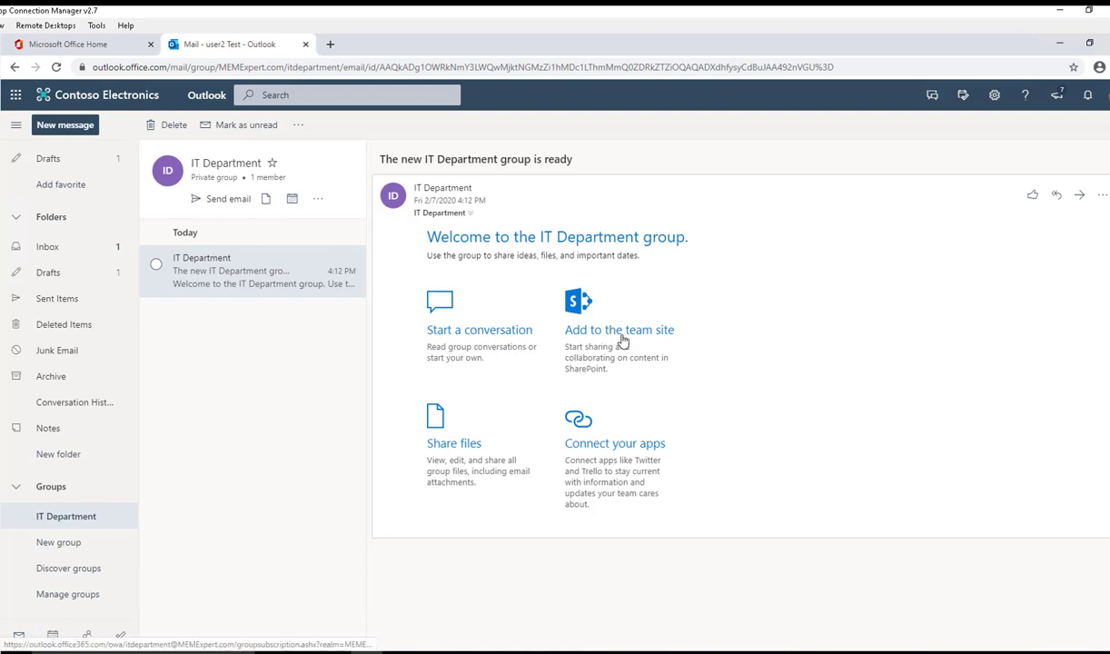
{"action": "mouse_move", "coordinate": [464, 450]}
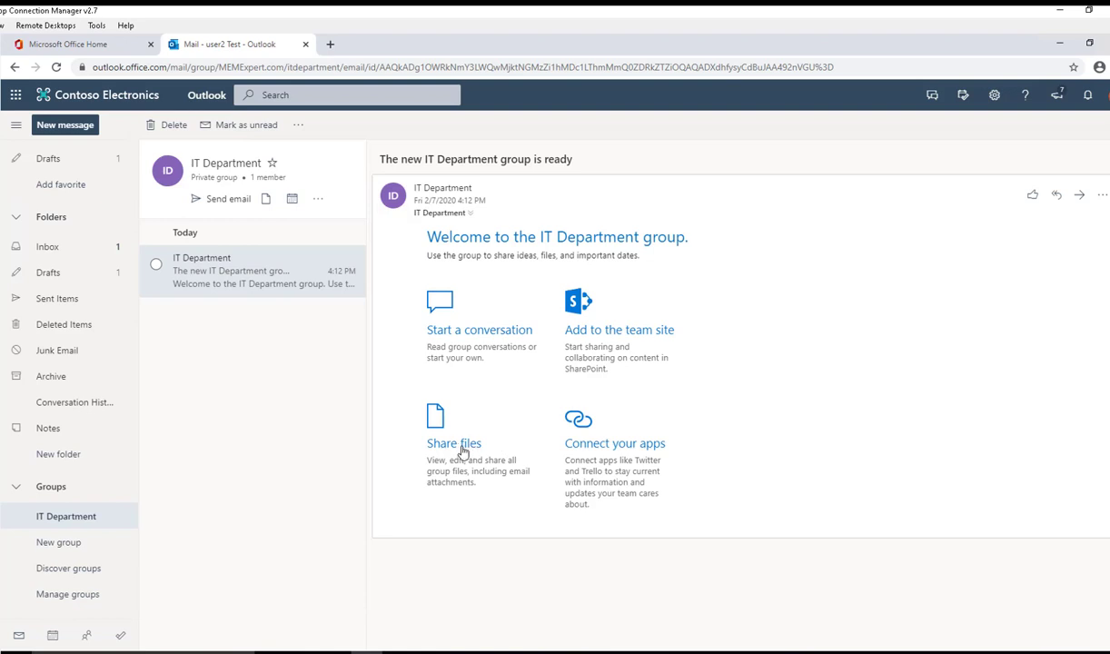
{"action": "mouse_move", "coordinate": [623, 465]}
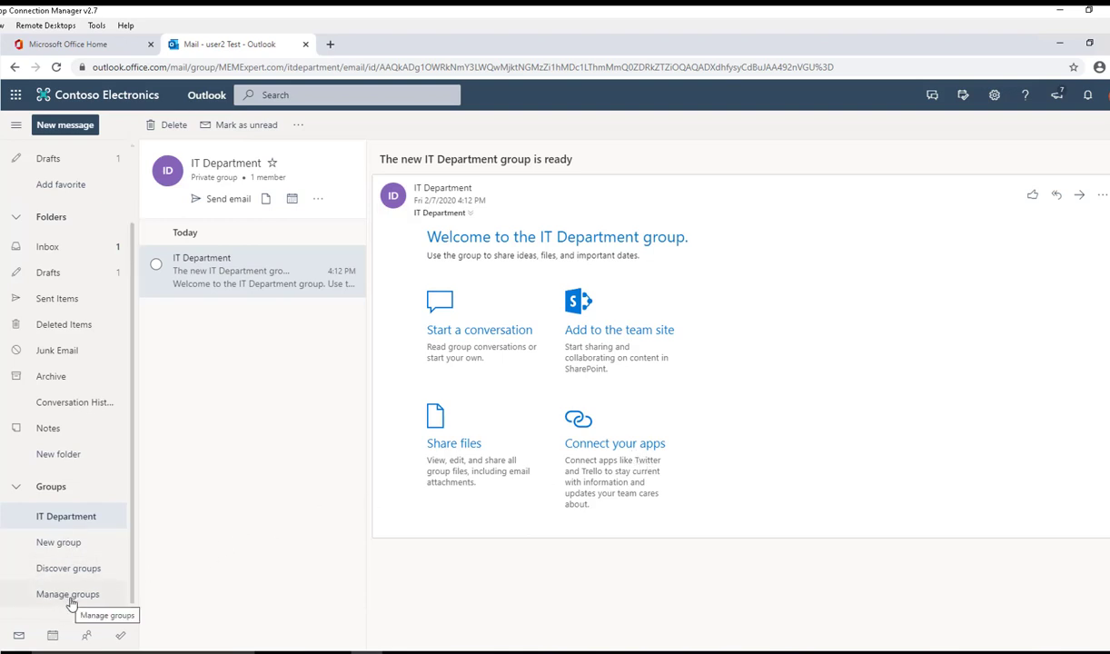
- Go to Manage groups to list IT Department as an owned private group
{"action": "left_click", "coordinate": [67, 593]}
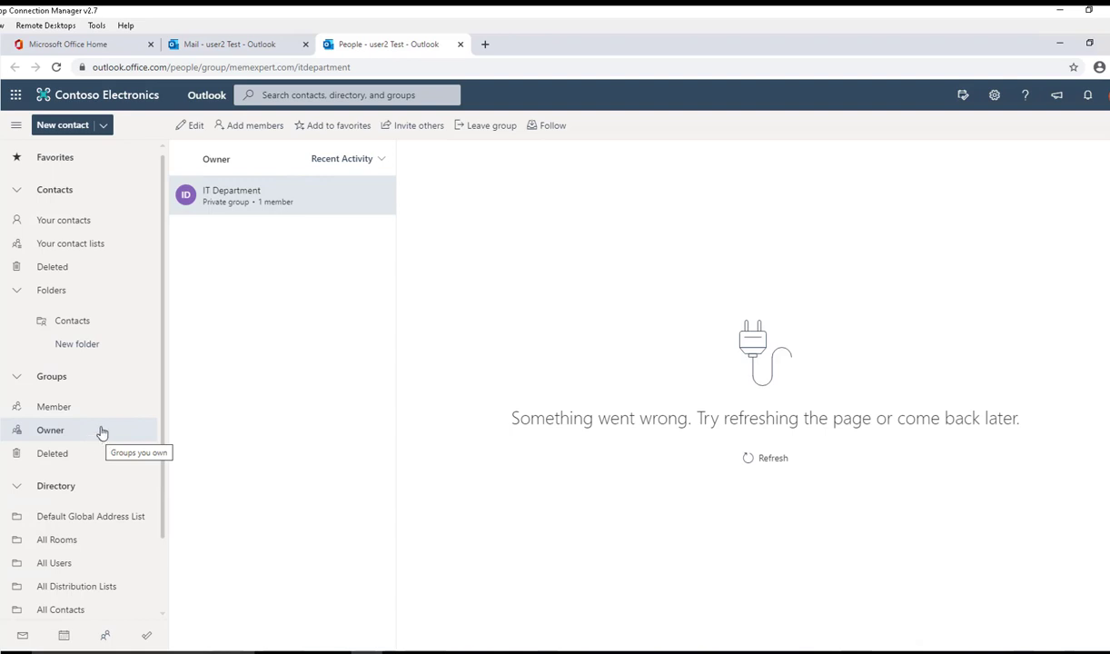
{"action": "mouse_move", "coordinate": [237, 149]}
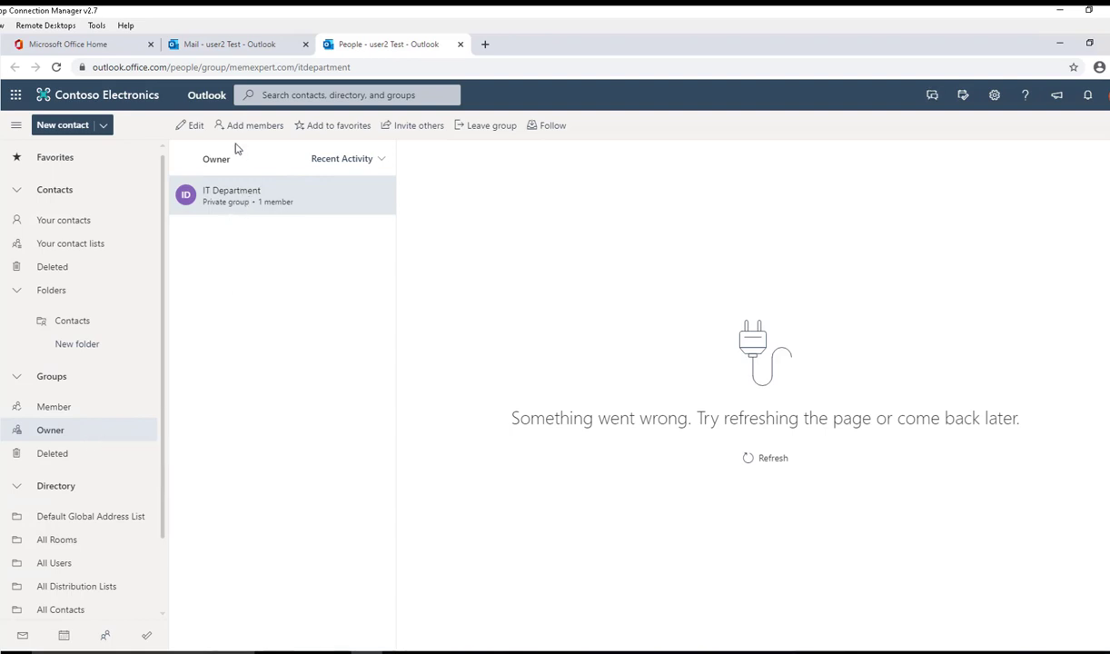
{"action": "mouse_move", "coordinate": [189, 131]}
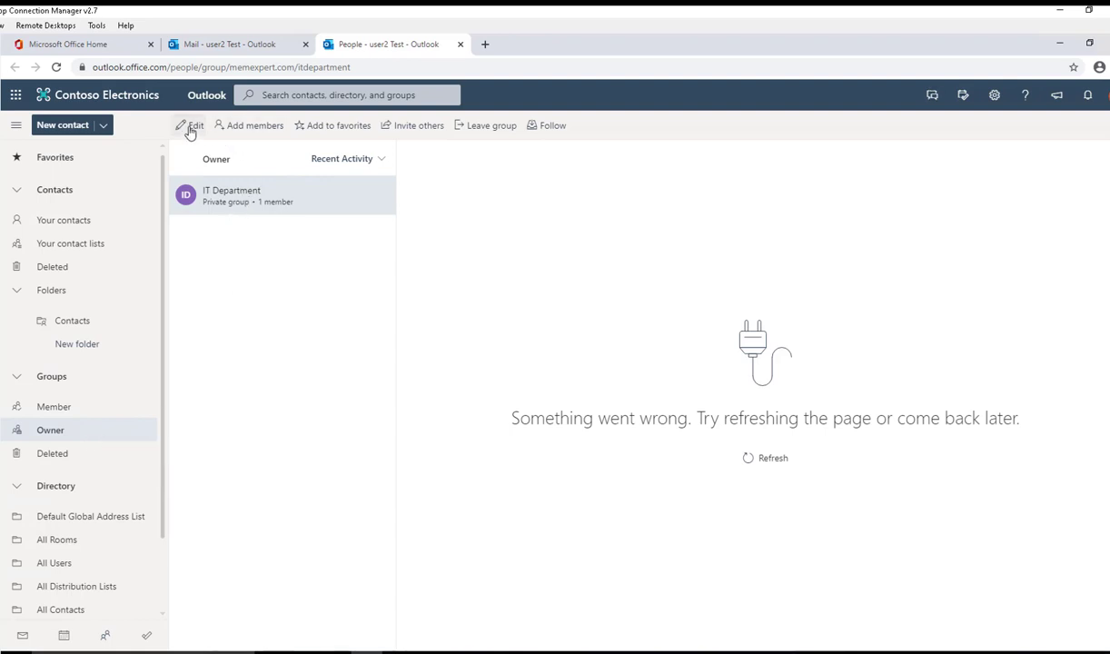
- Edit IT Department, keep privacy Private, toggle inbox delivery on then back off
{"action": "left_click", "coordinate": [189, 125]}
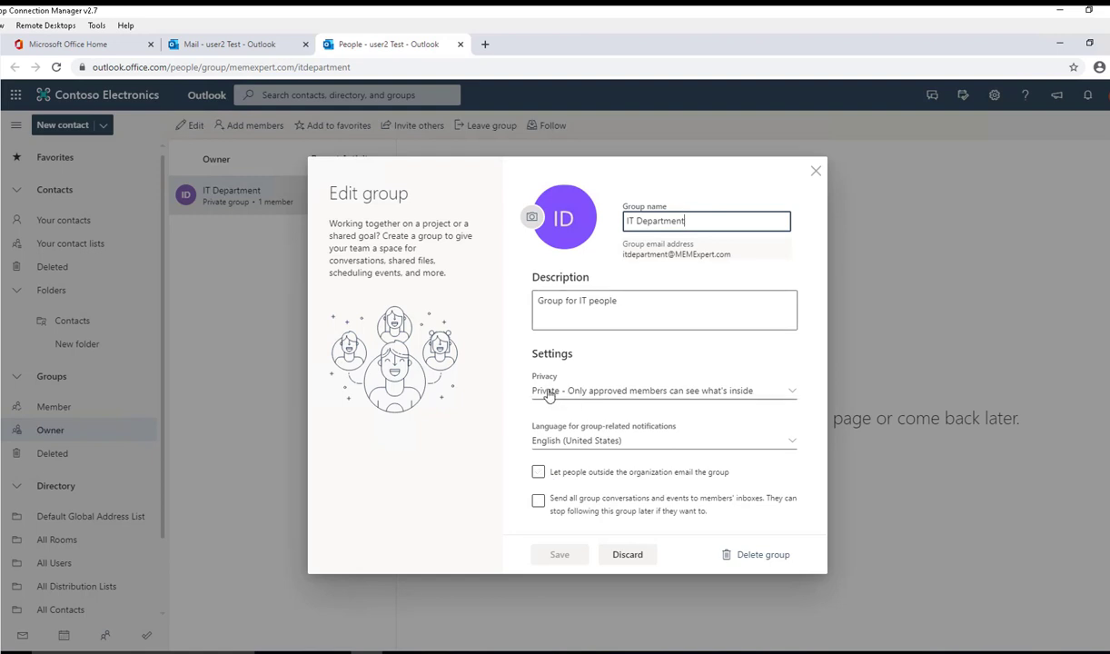
{"action": "left_click", "coordinate": [661, 390]}
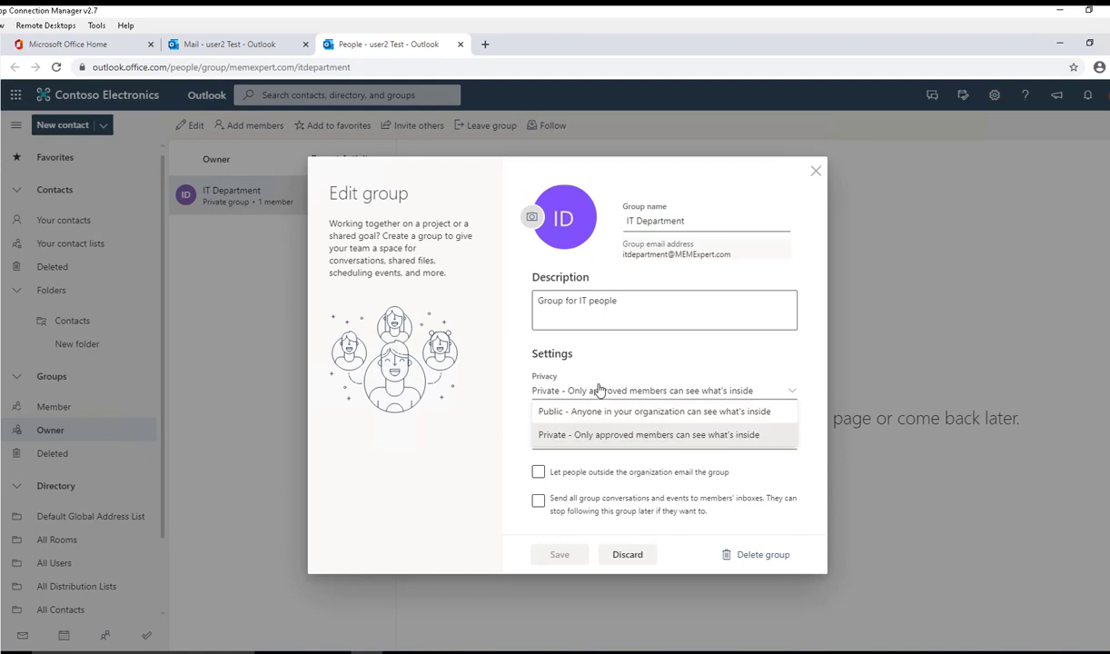
{"action": "mouse_move", "coordinate": [632, 364]}
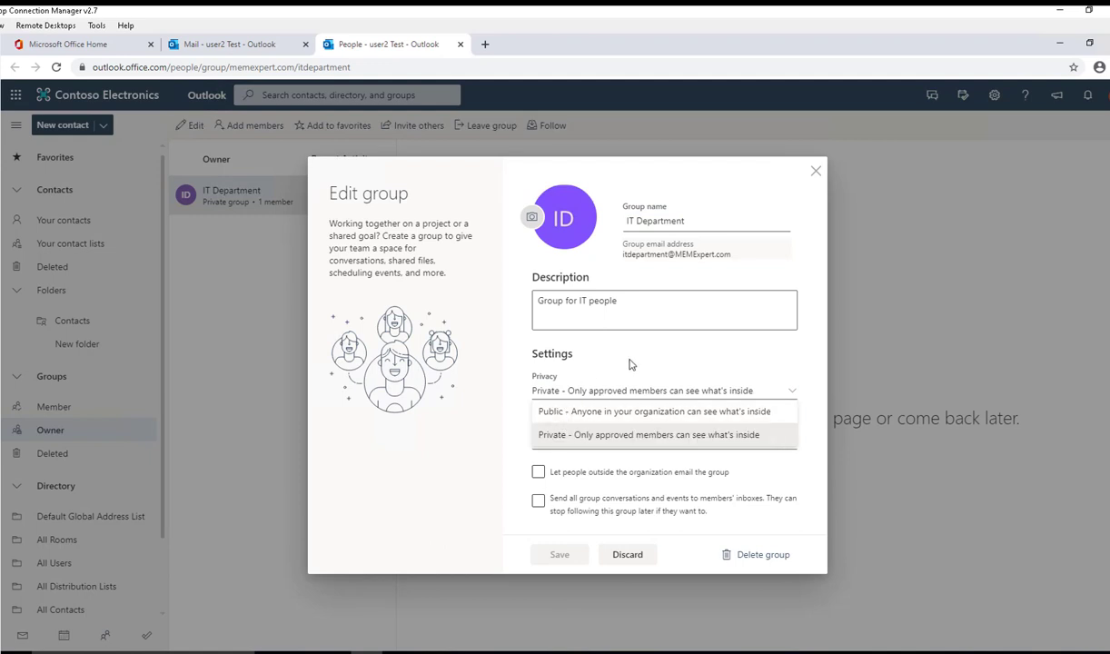
{"action": "left_click", "coordinate": [647, 435]}
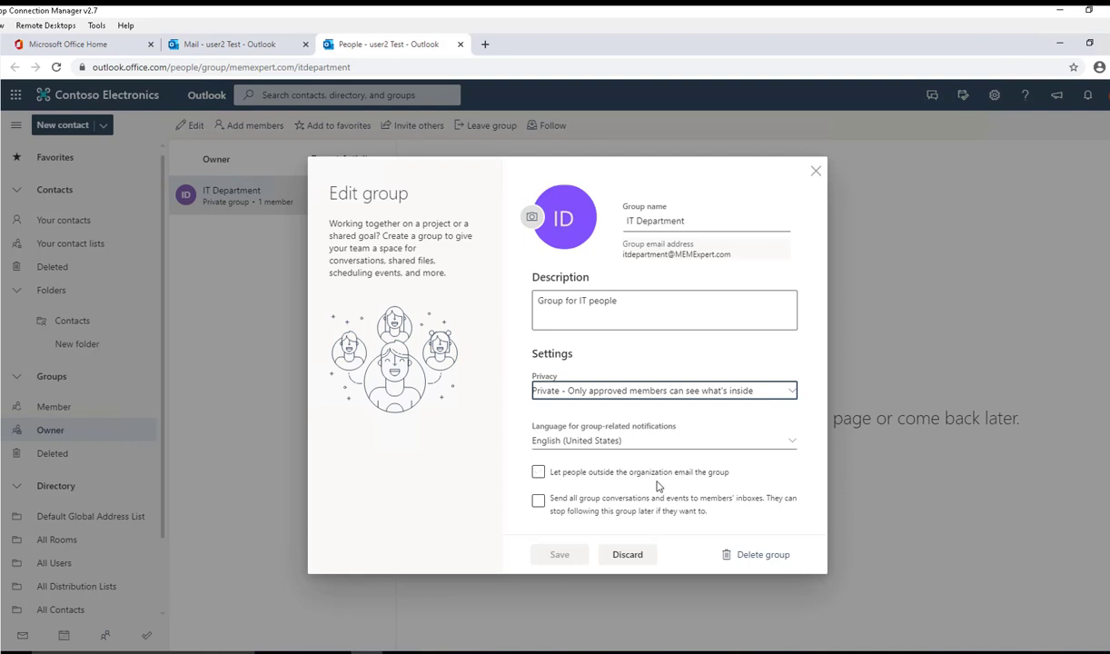
{"action": "left_click", "coordinate": [538, 473]}
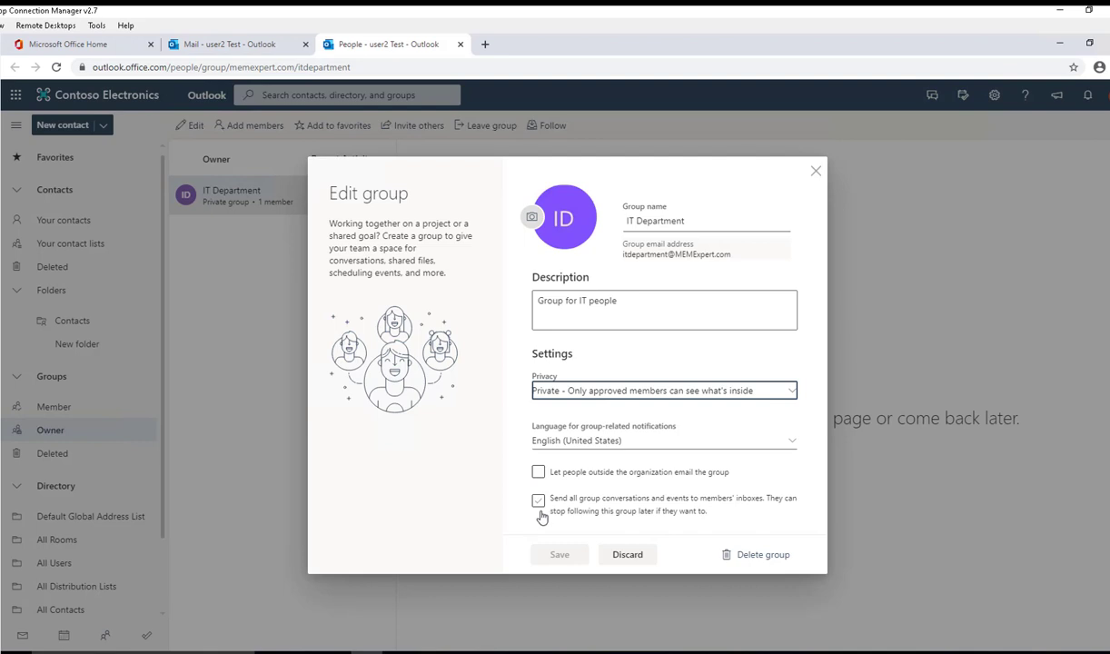
{"action": "mouse_move", "coordinate": [632, 513]}
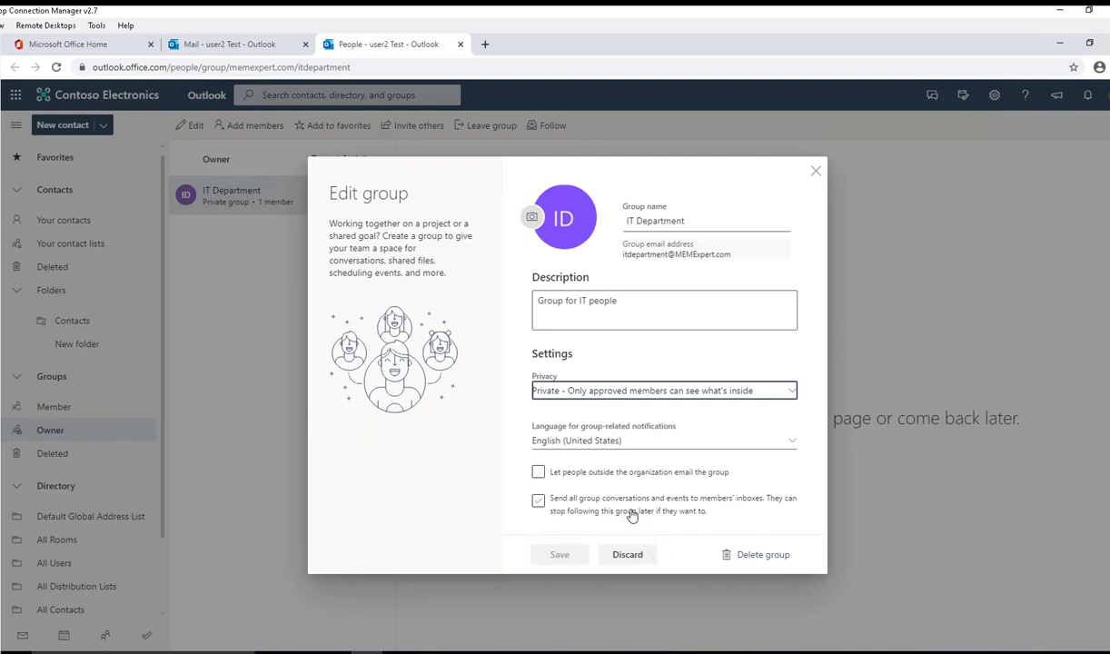
{"action": "mouse_move", "coordinate": [723, 514]}
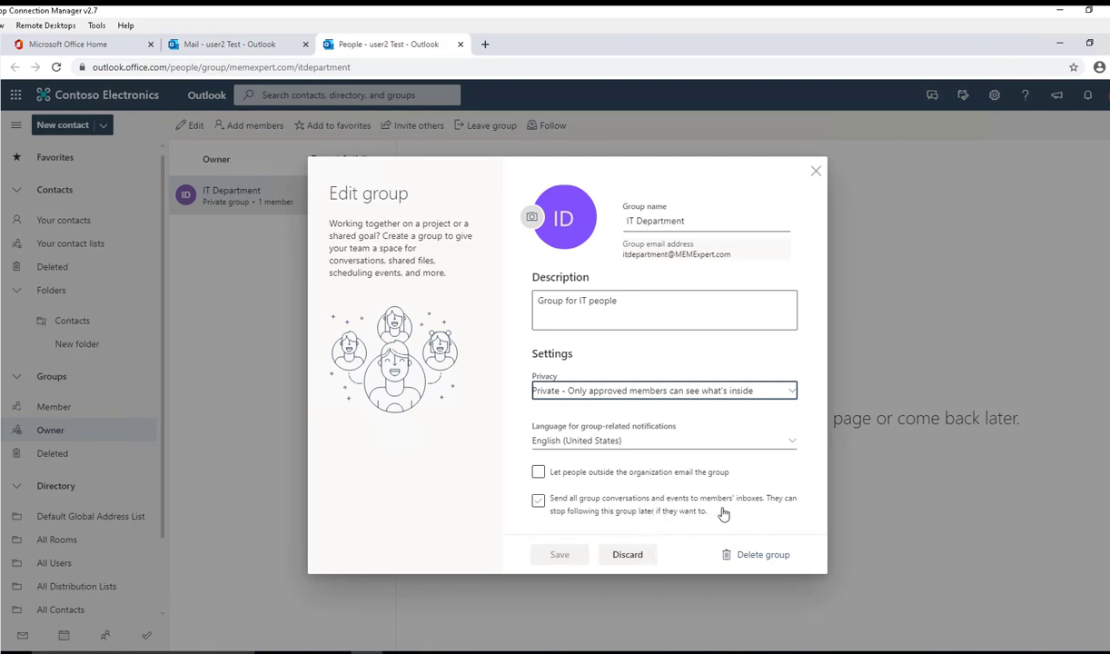
{"action": "mouse_move", "coordinate": [768, 509]}
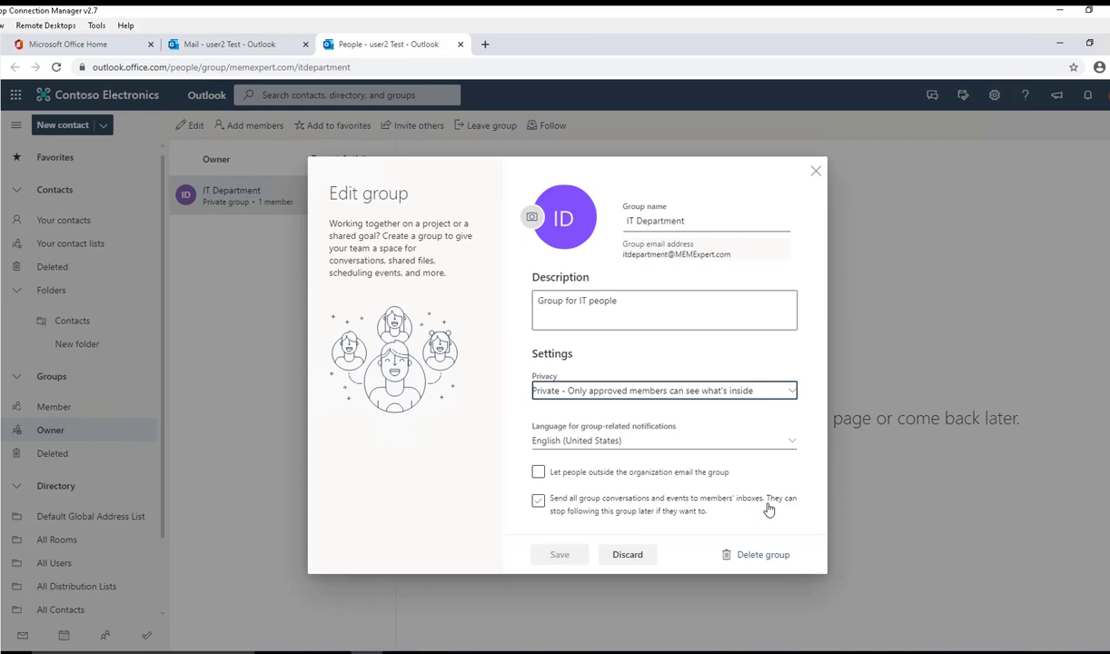
{"action": "left_click", "coordinate": [538, 502]}
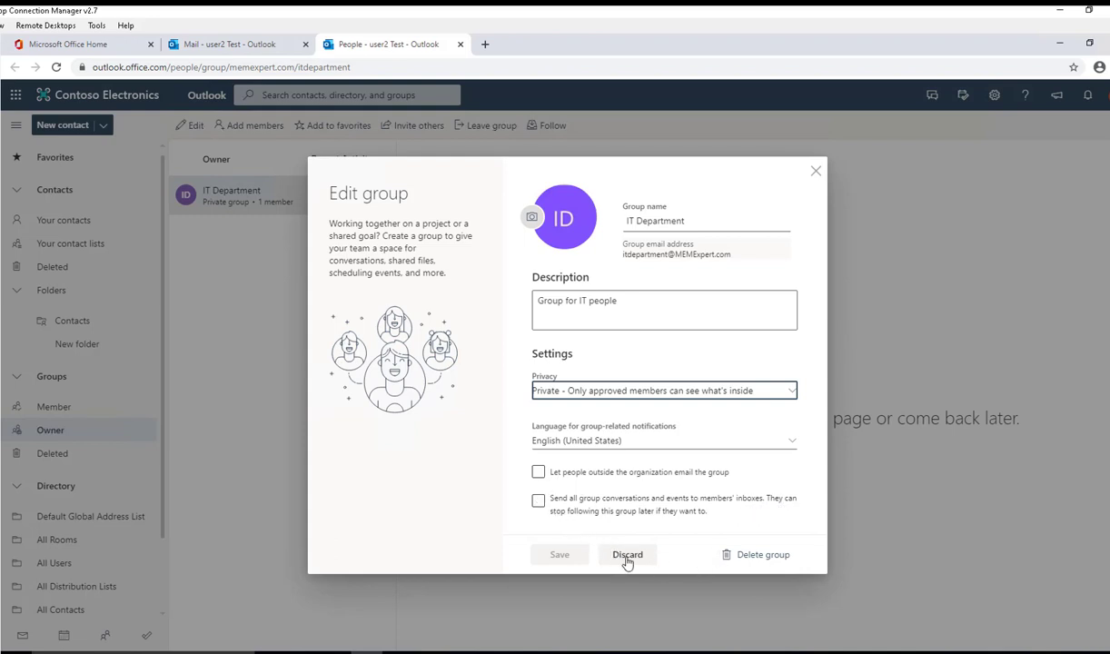
{"action": "mouse_move", "coordinate": [727, 564]}
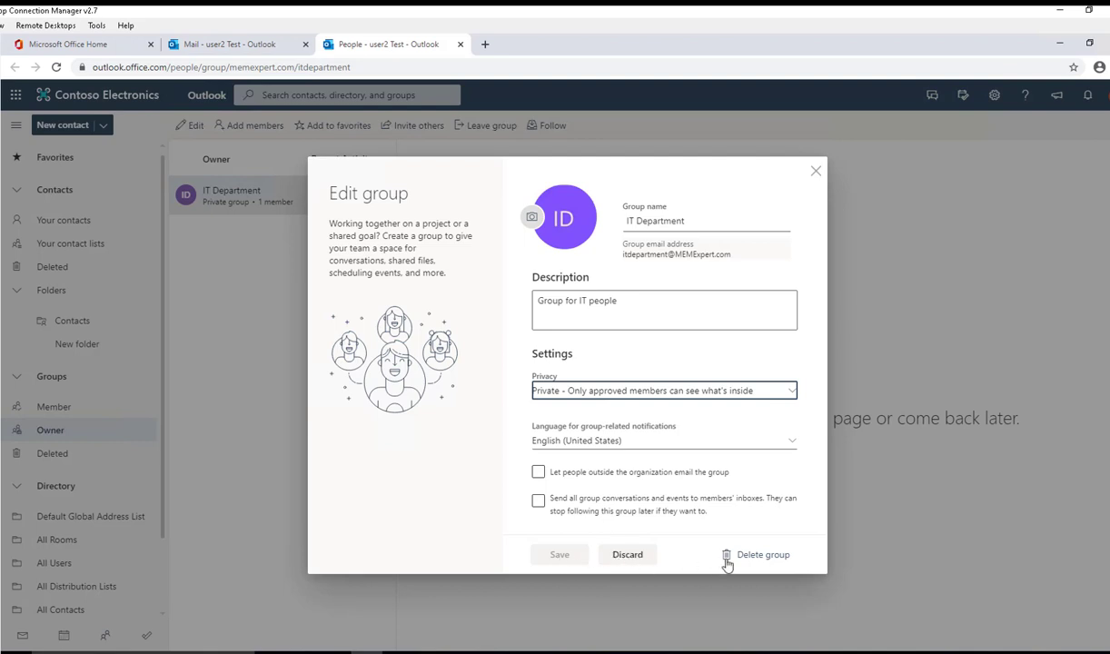
{"action": "mouse_move", "coordinate": [572, 559]}
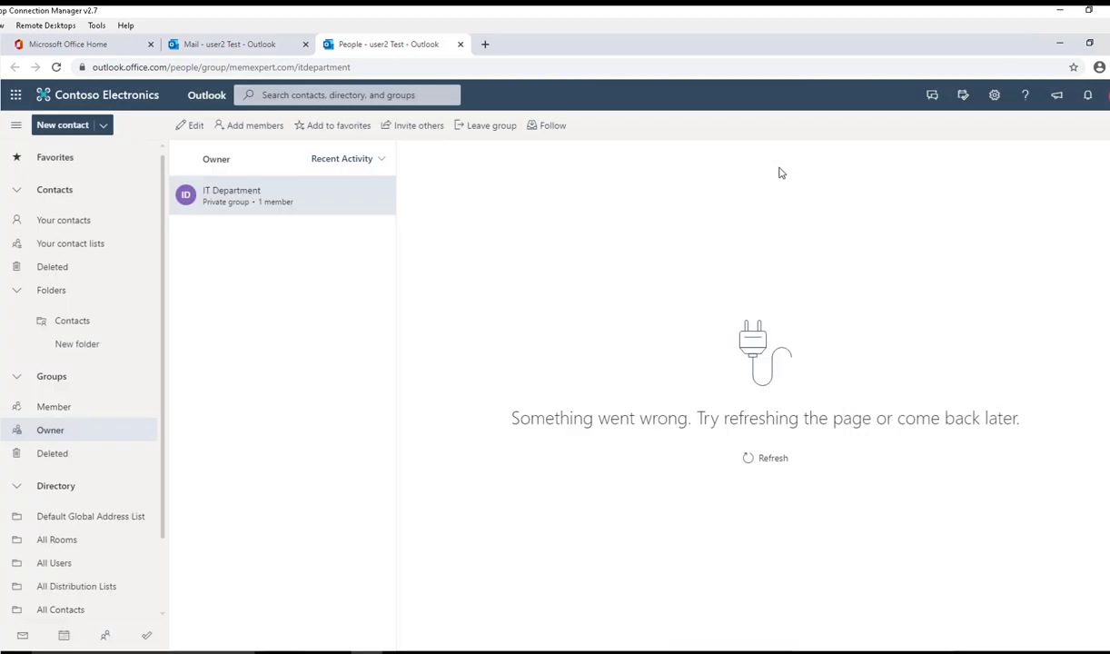
{"action": "mouse_move", "coordinate": [256, 164]}
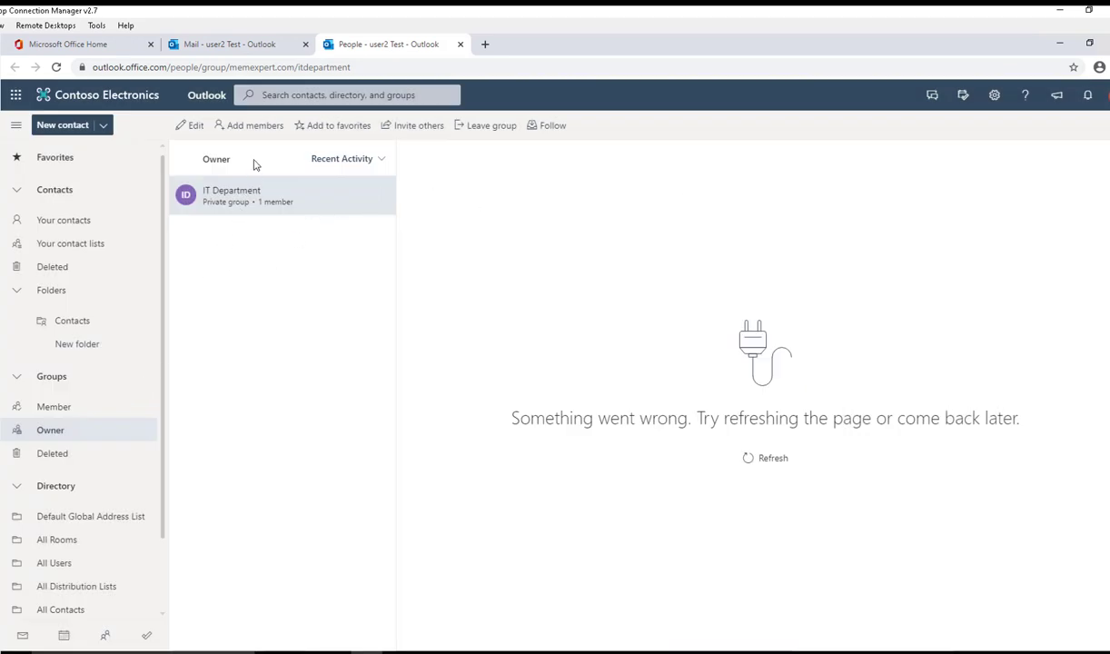
- Add user1 Test as a member so IT Department has 2 members
{"action": "left_click", "coordinate": [248, 125]}
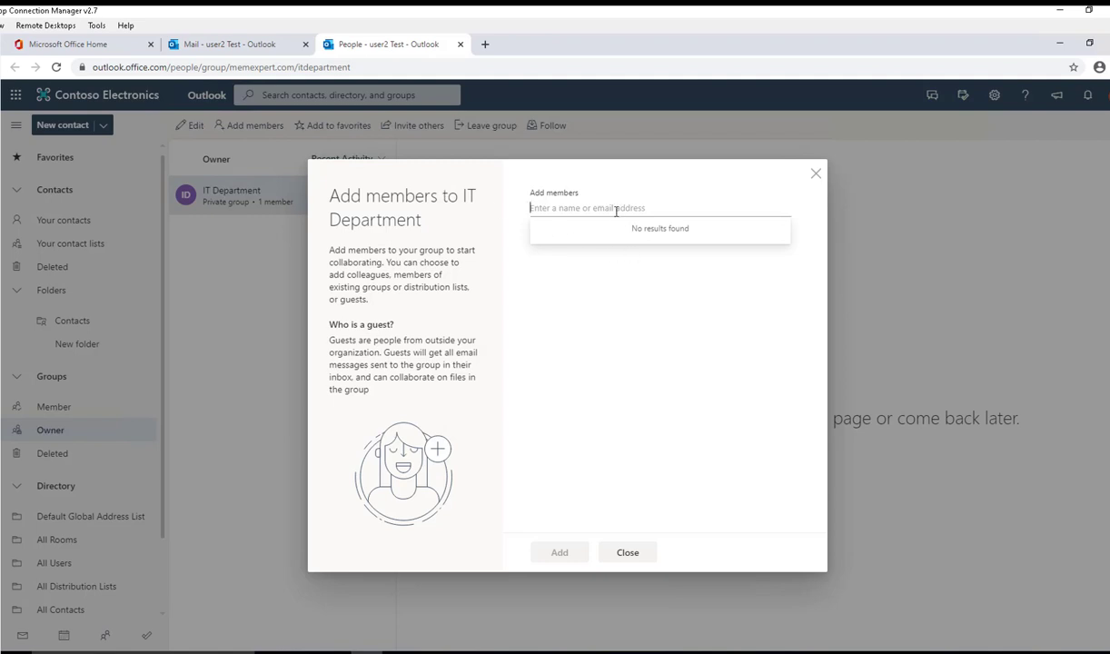
{"action": "type", "text": "use"}
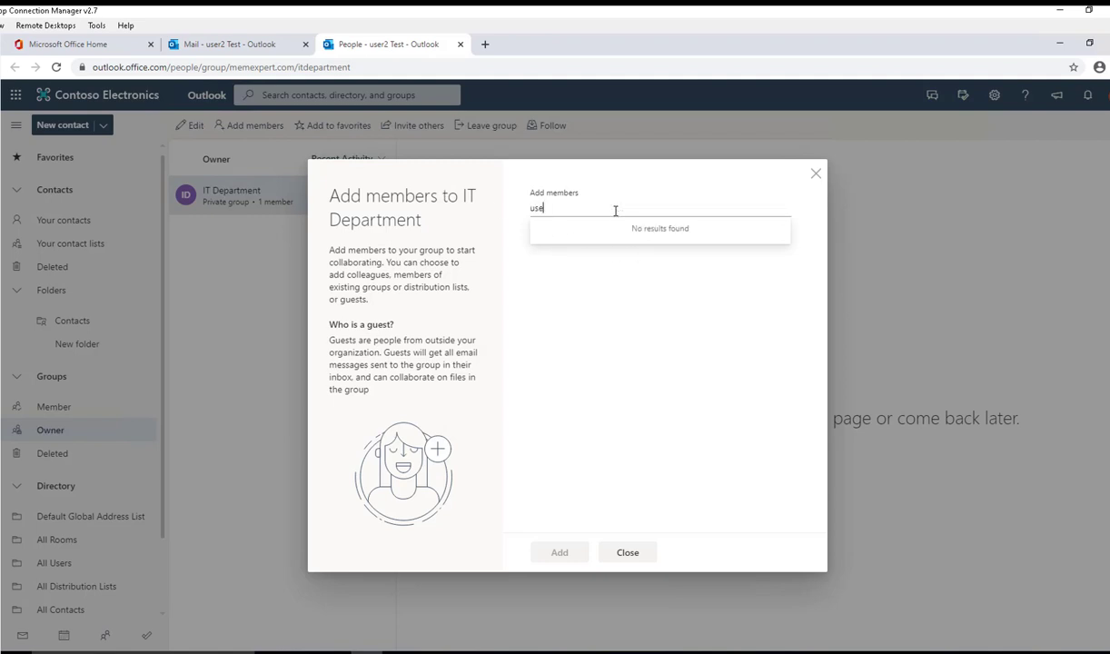
{"action": "type", "text": "r"}
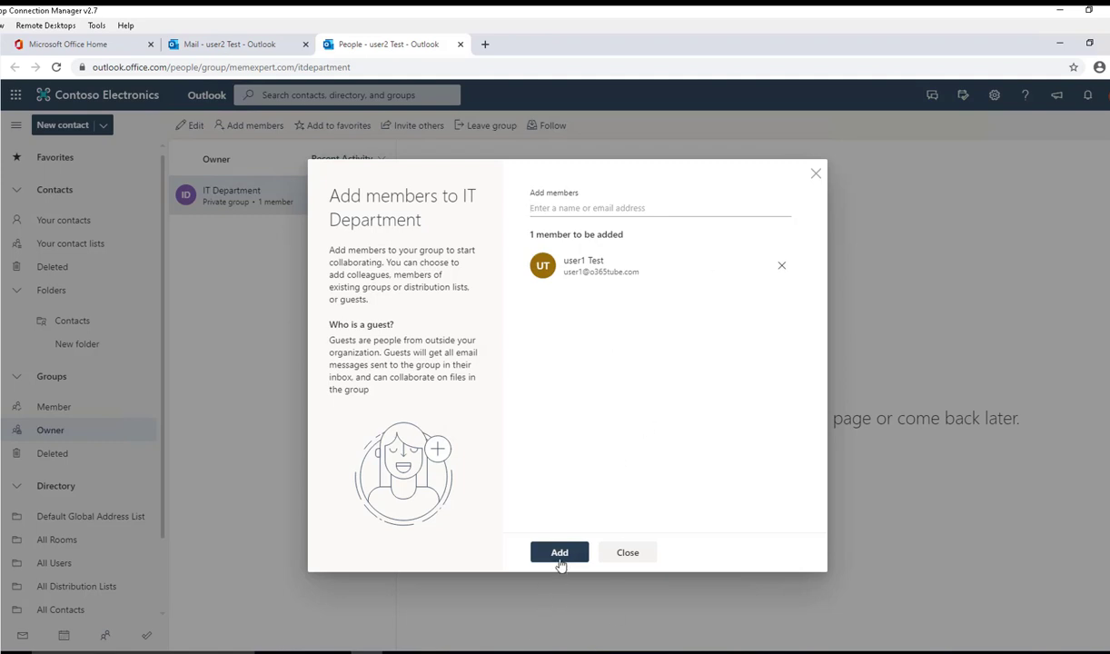
{"action": "left_click", "coordinate": [559, 553]}
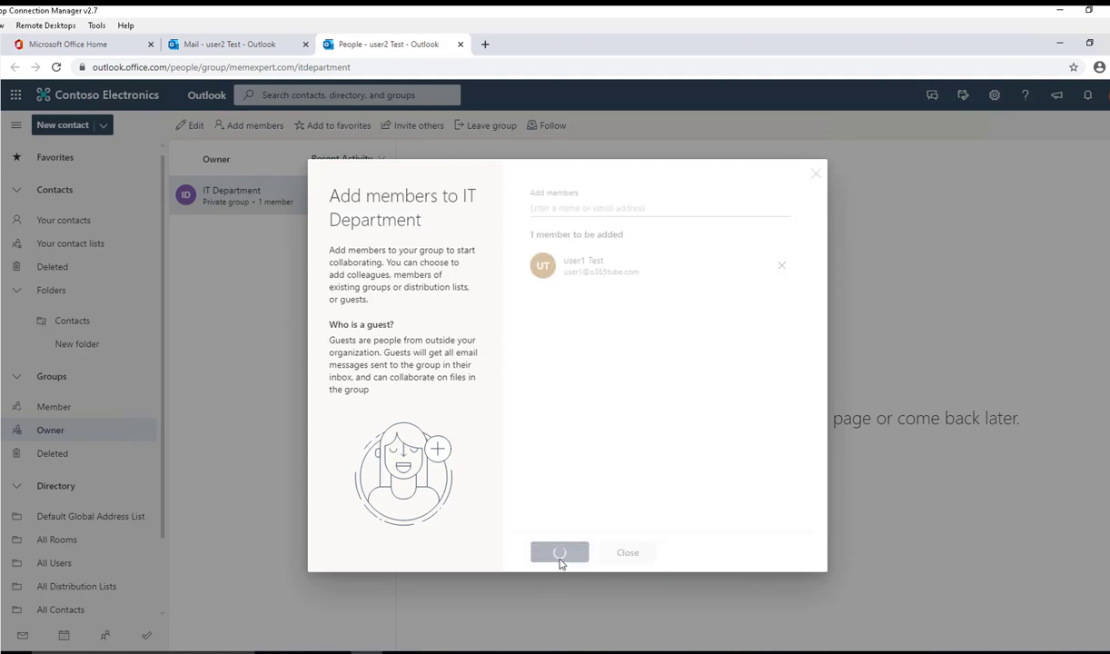
{"action": "left_click", "coordinate": [560, 553]}
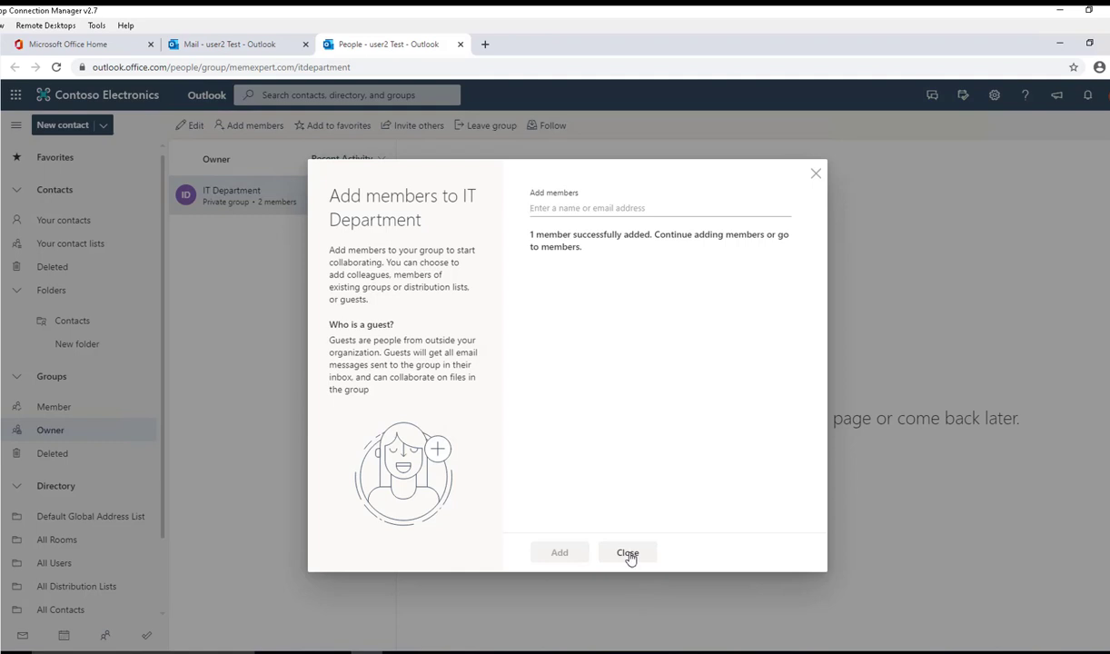
- Finish adding members, view the IT Department invite link and dismiss it unshared
{"action": "left_click", "coordinate": [626, 553]}
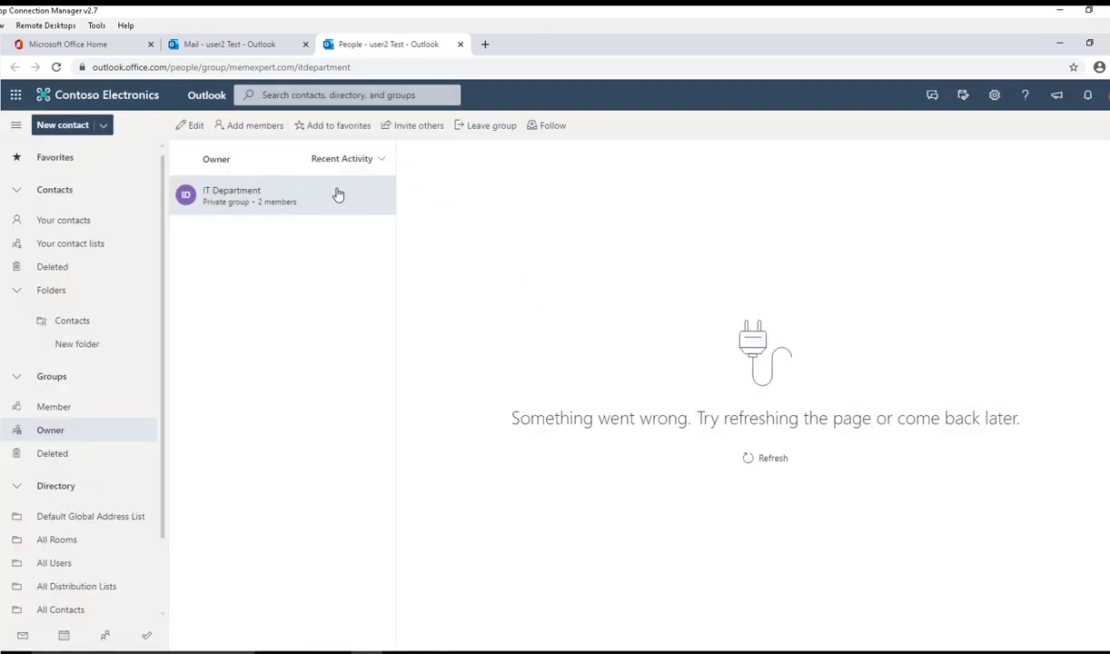
{"action": "mouse_move", "coordinate": [425, 136]}
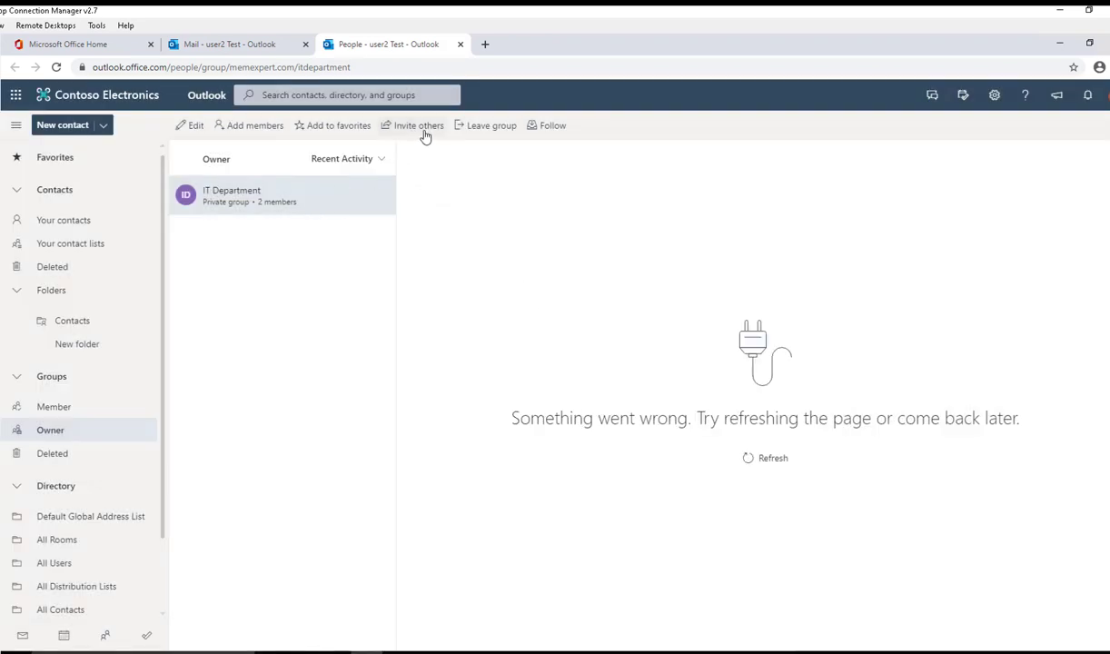
{"action": "left_click", "coordinate": [418, 125]}
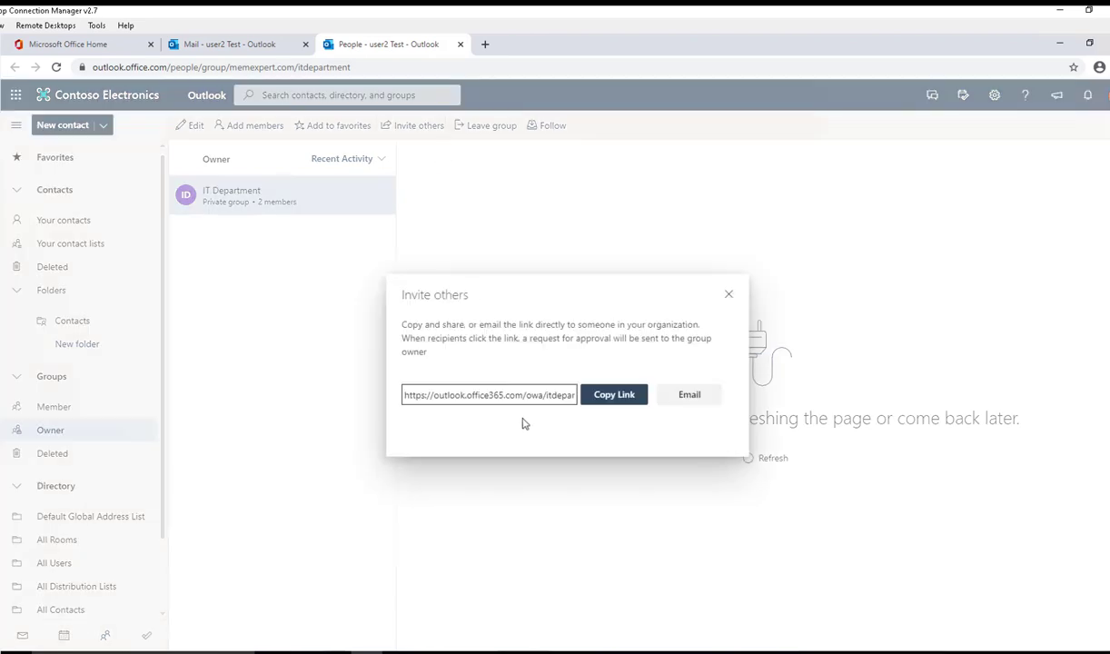
{"action": "mouse_move", "coordinate": [669, 419]}
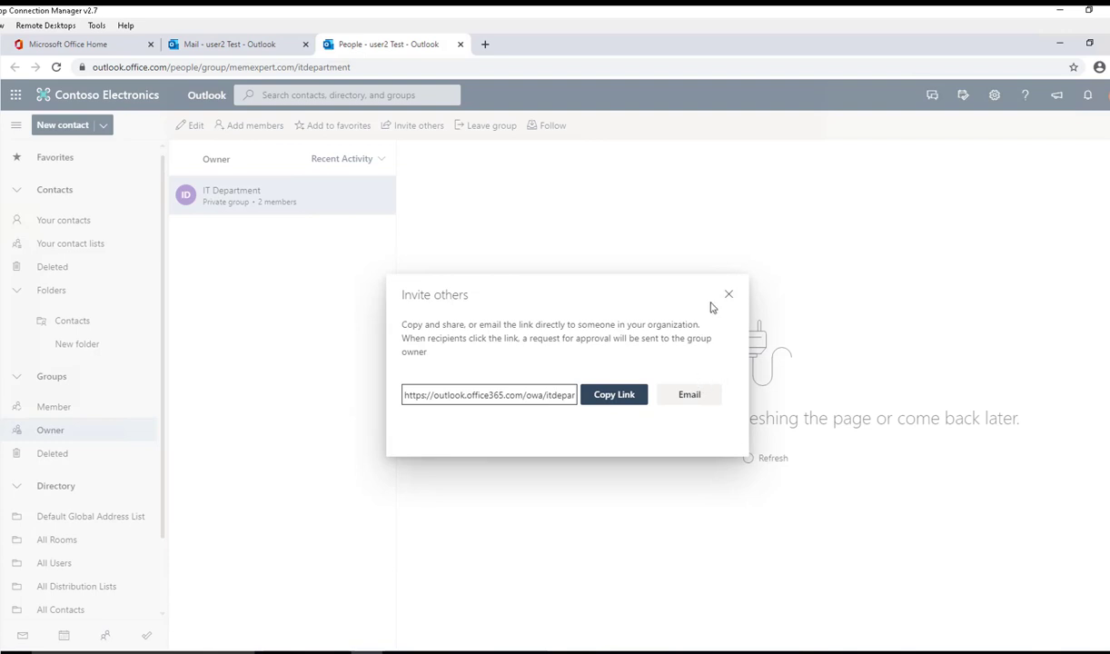
{"action": "left_click", "coordinate": [726, 294]}
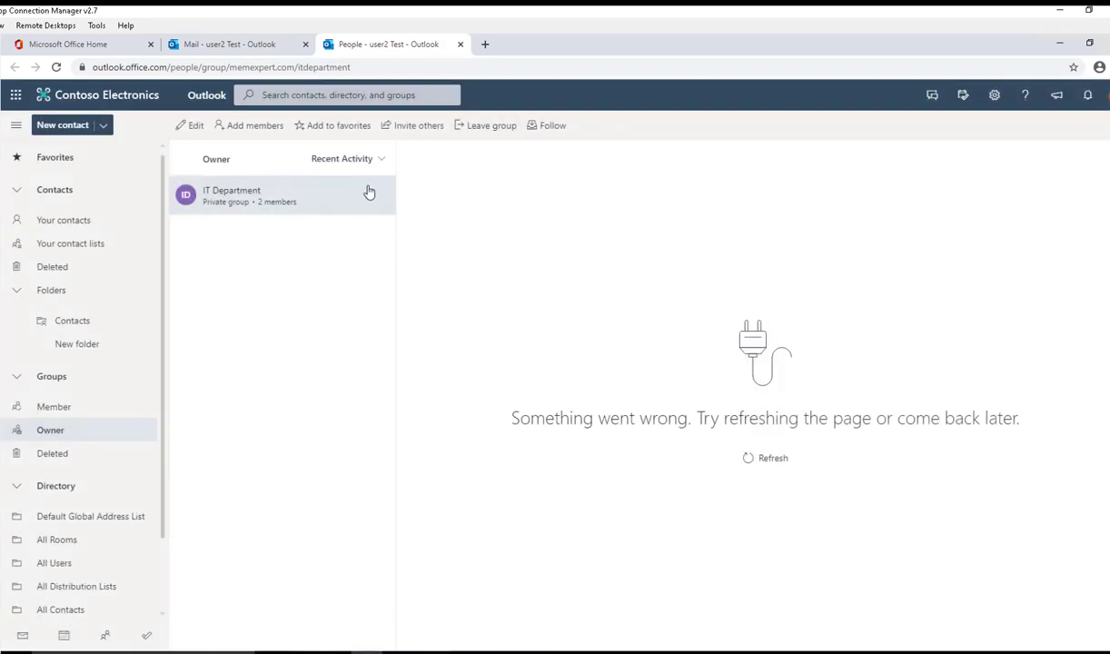
{"action": "mouse_move", "coordinate": [487, 125]}
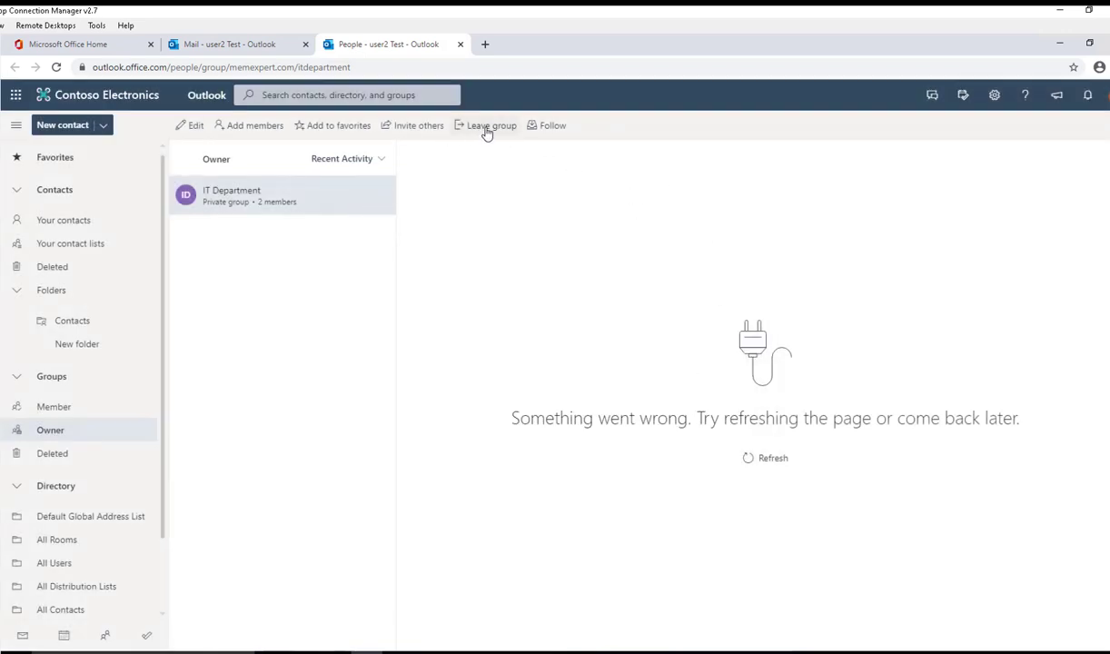
- Attempt to leave the group and acknowledge the only owner cannot leave
{"action": "left_click", "coordinate": [491, 126]}
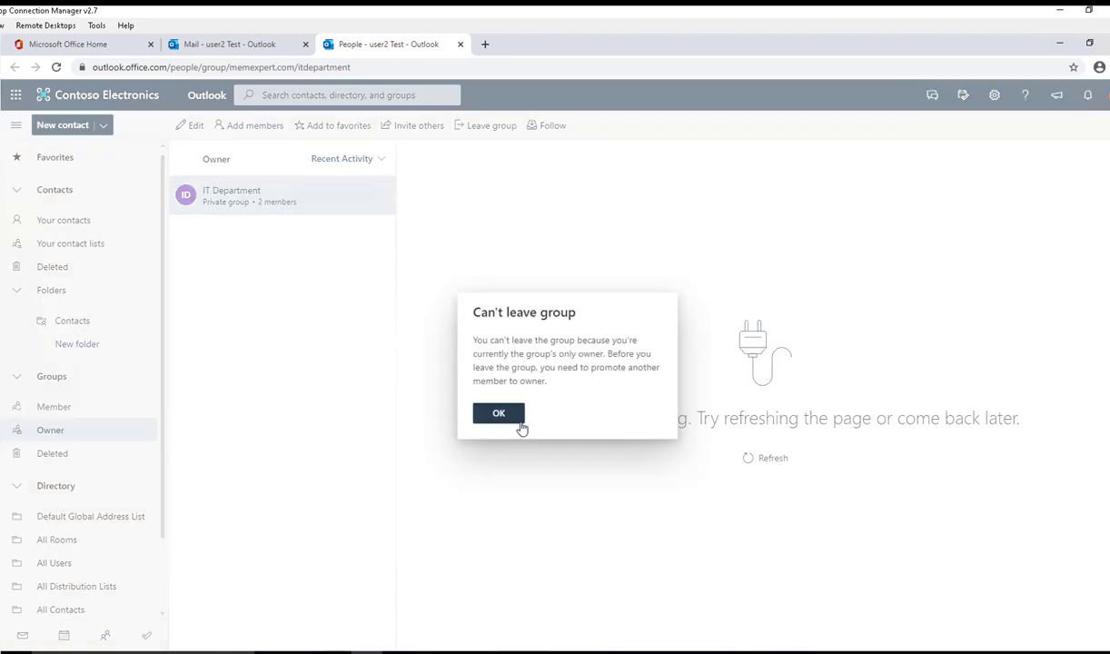
{"action": "mouse_move", "coordinate": [452, 403]}
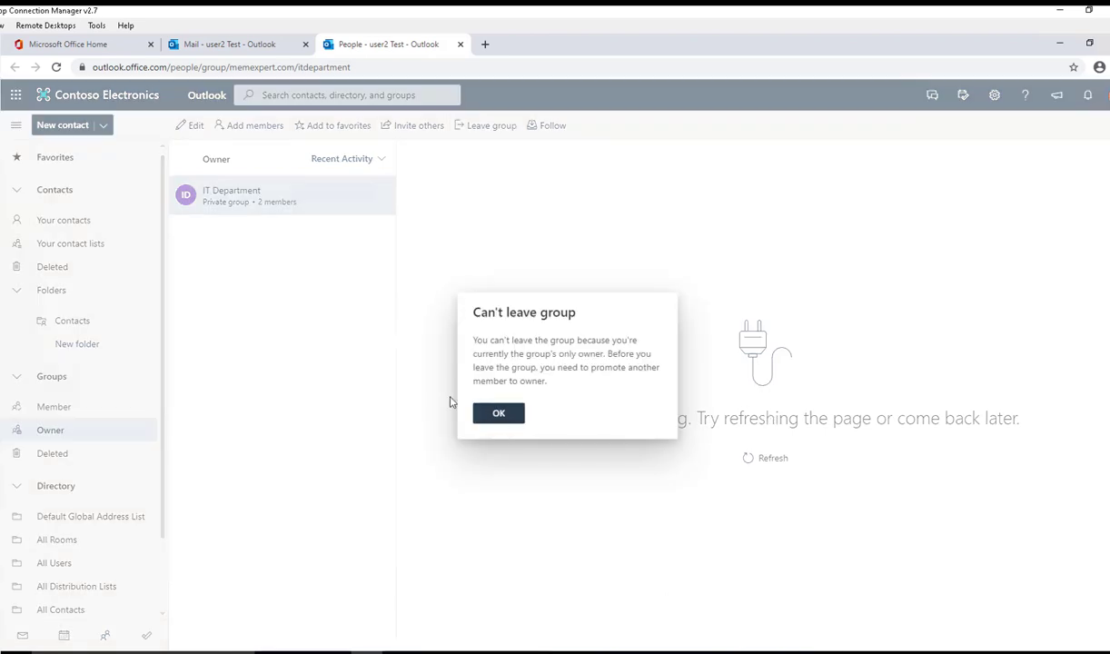
{"action": "left_click", "coordinate": [498, 413]}
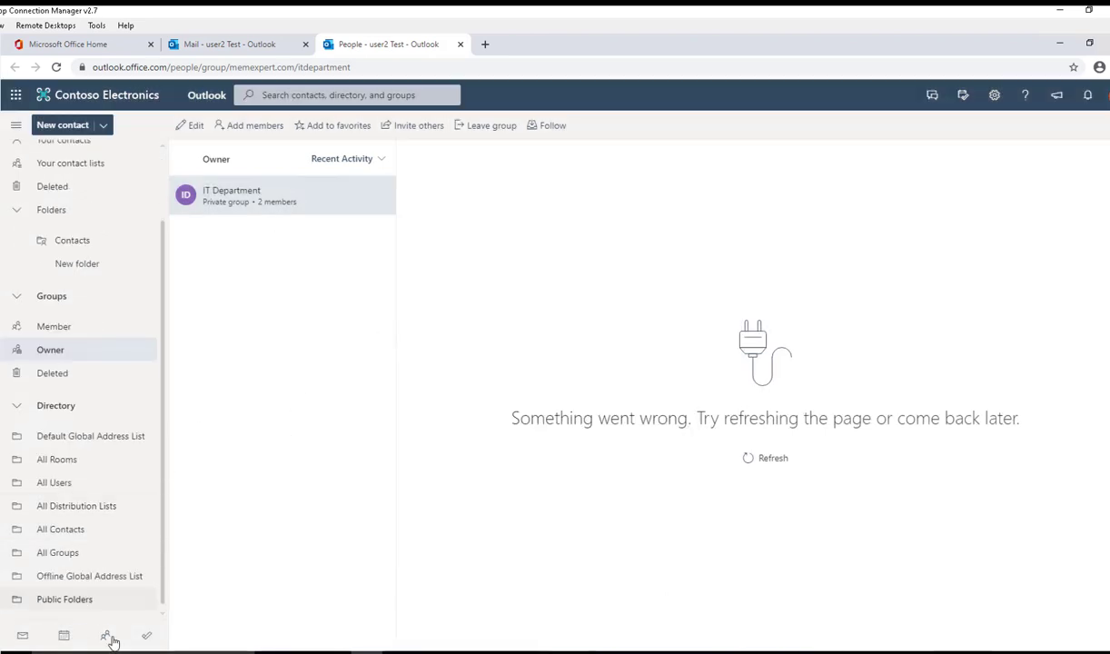
{"action": "mouse_move", "coordinate": [342, 316]}
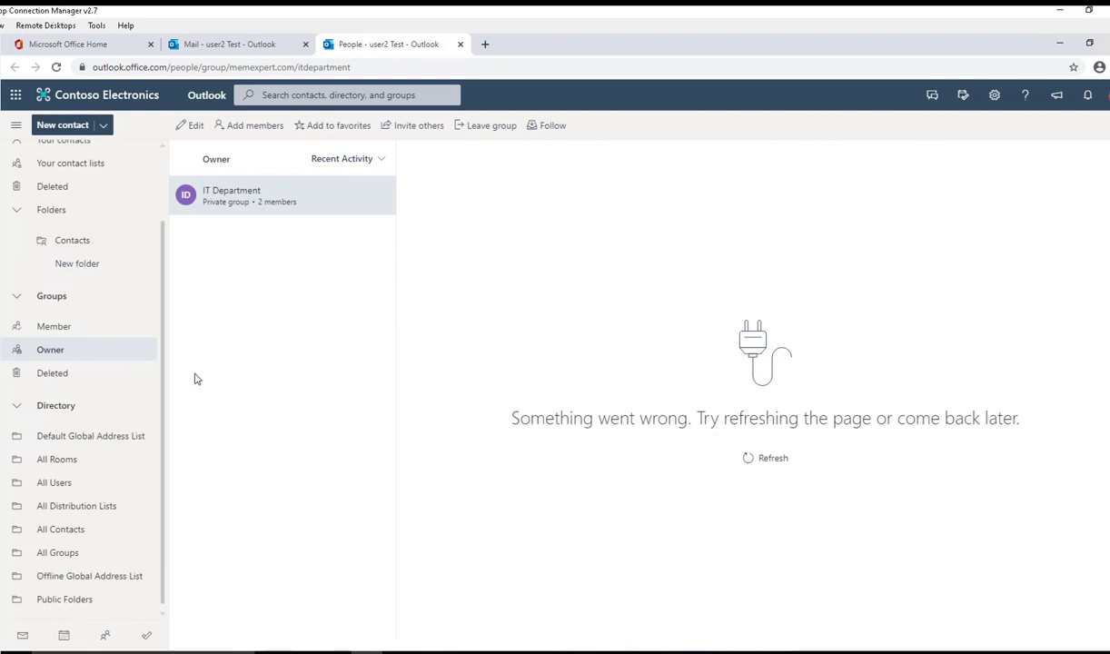
{"action": "mouse_move", "coordinate": [333, 422]}
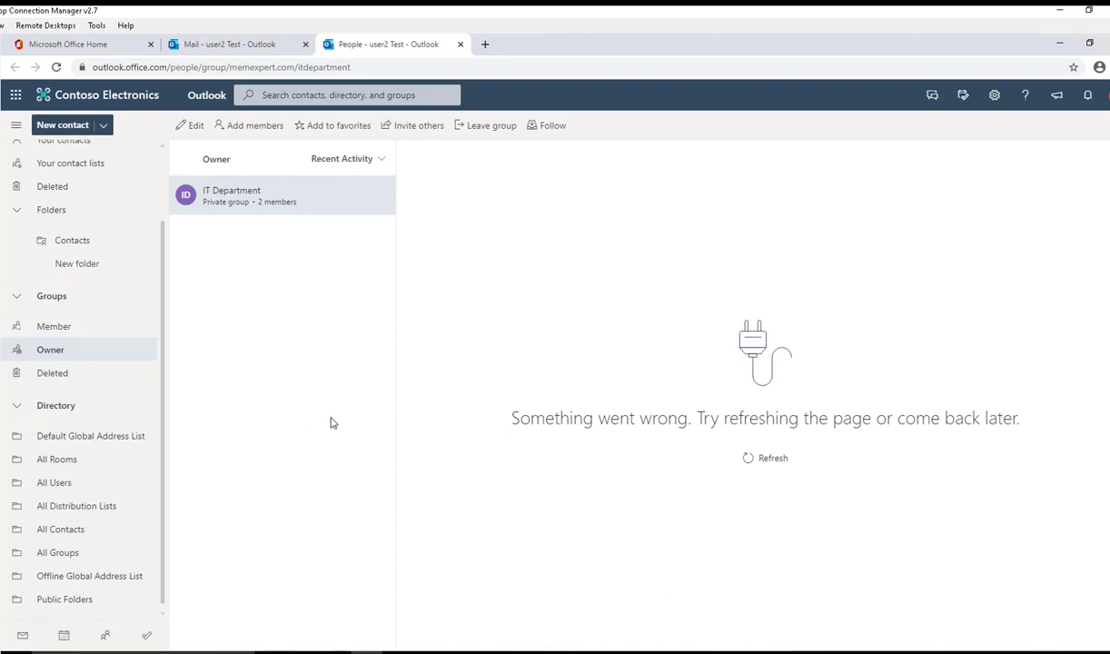
{"action": "mouse_move", "coordinate": [345, 426]}
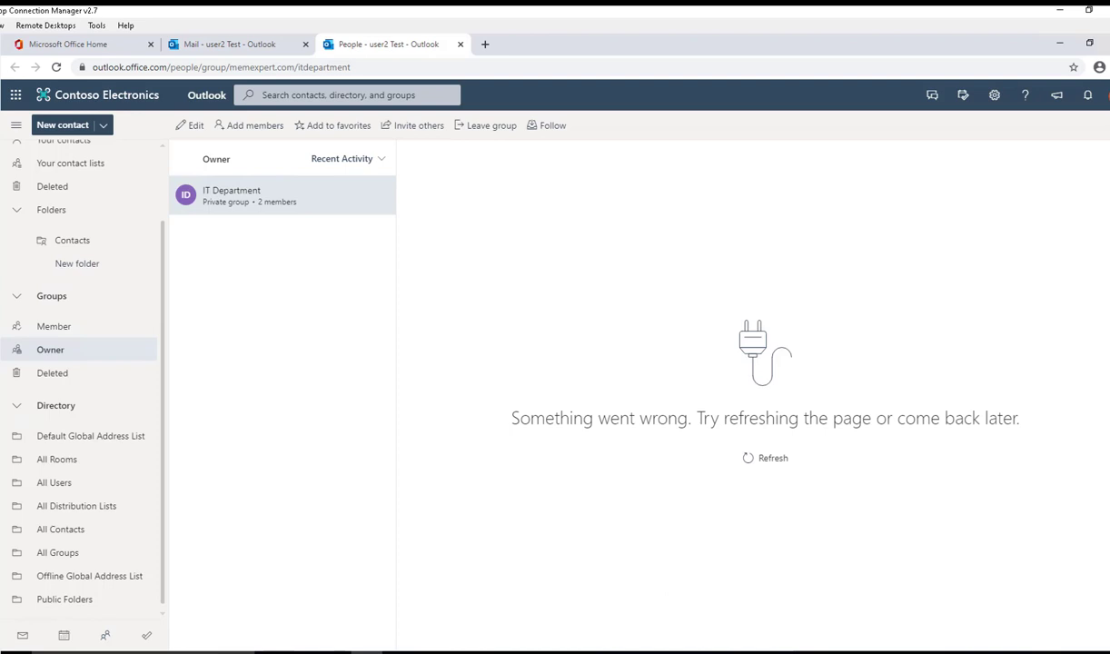
{"action": "mouse_move", "coordinate": [343, 416]}
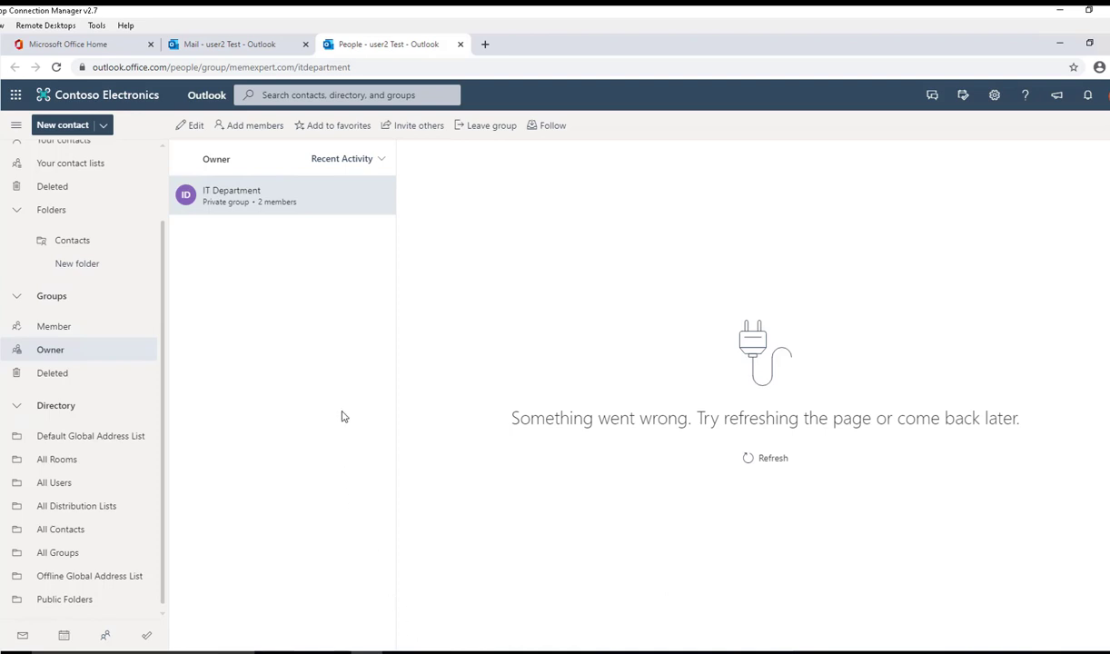
{"action": "mouse_move", "coordinate": [766, 491]}
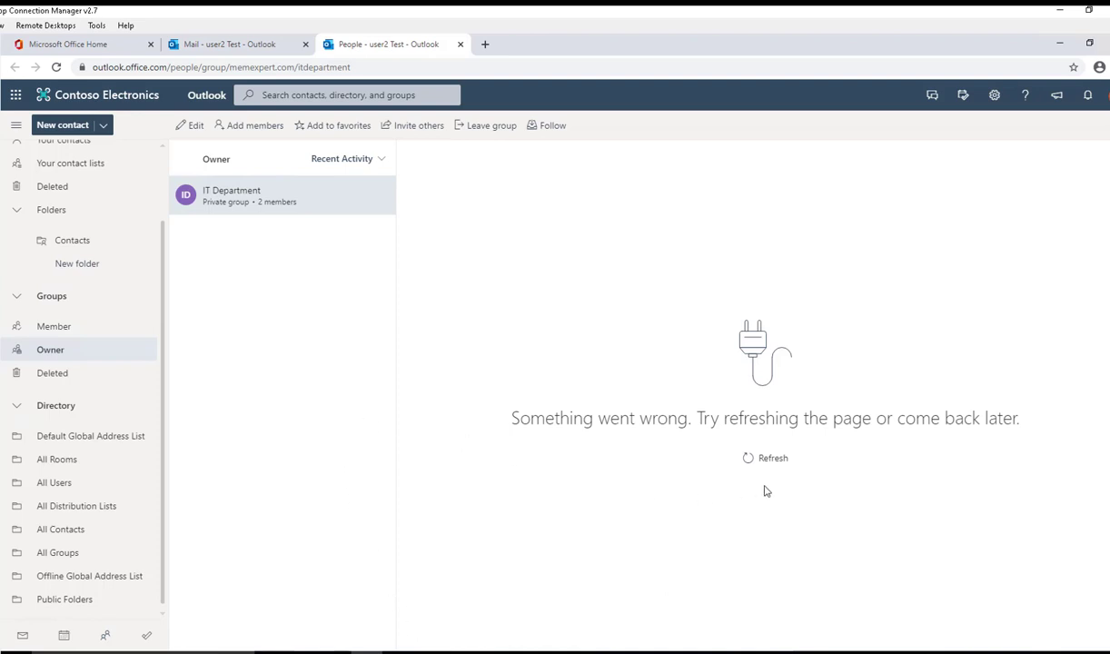